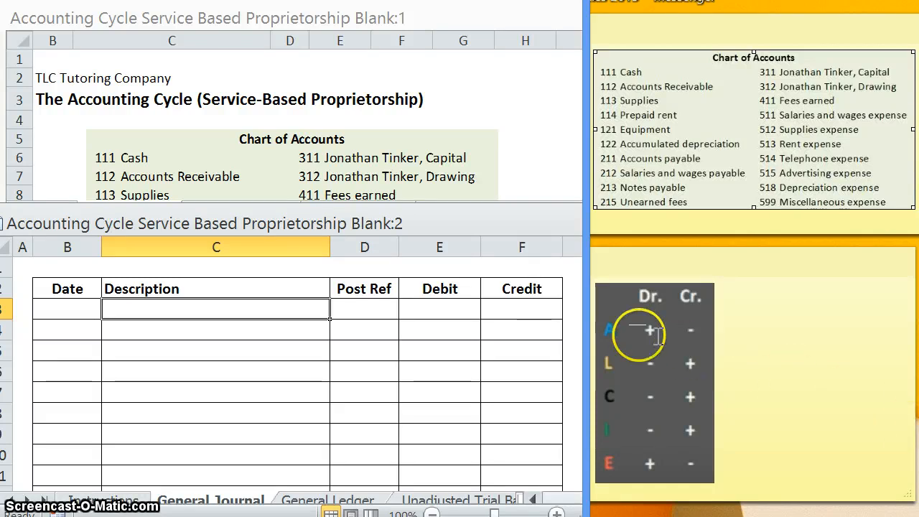
pyautogui.moveTo(240, 387)
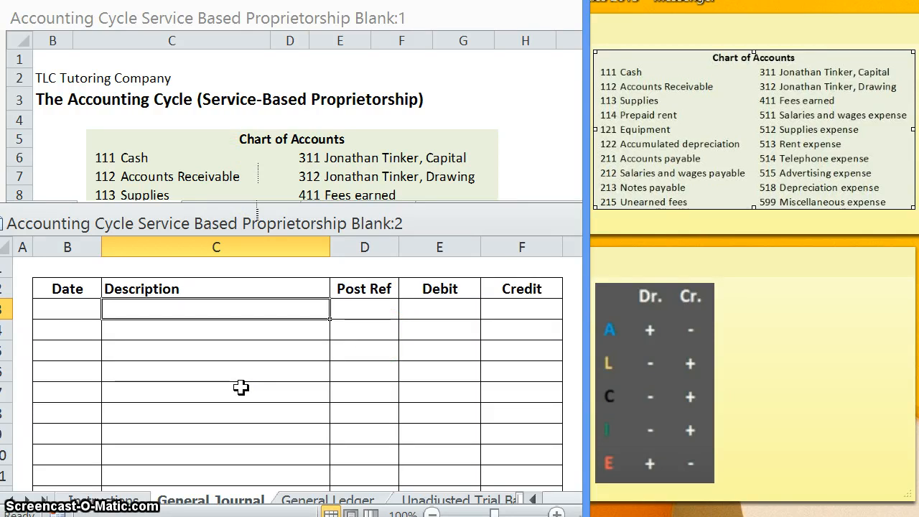
# Scroll the Instructions sheet down to the Step 1 transactions dated 1/1, 1/3 and 1/4
pyautogui.click(244, 393)
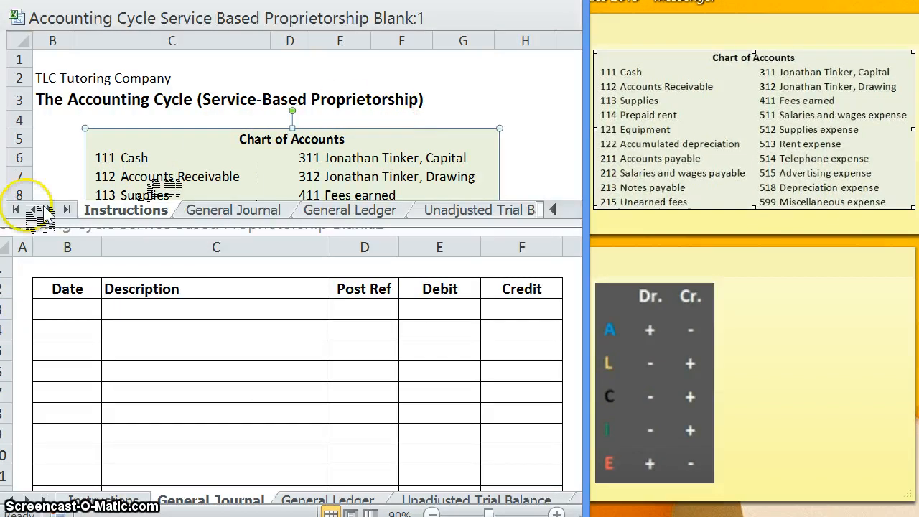
pyautogui.scroll(-3)
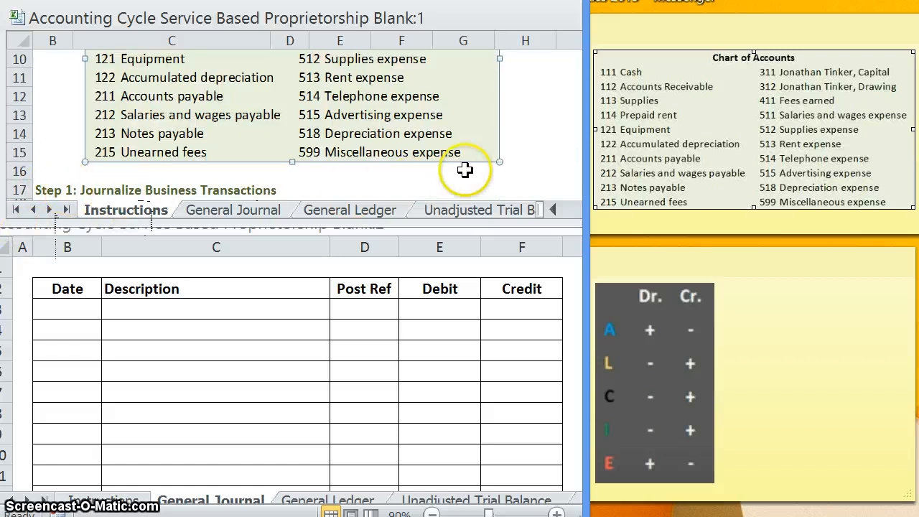
pyautogui.click(463, 189)
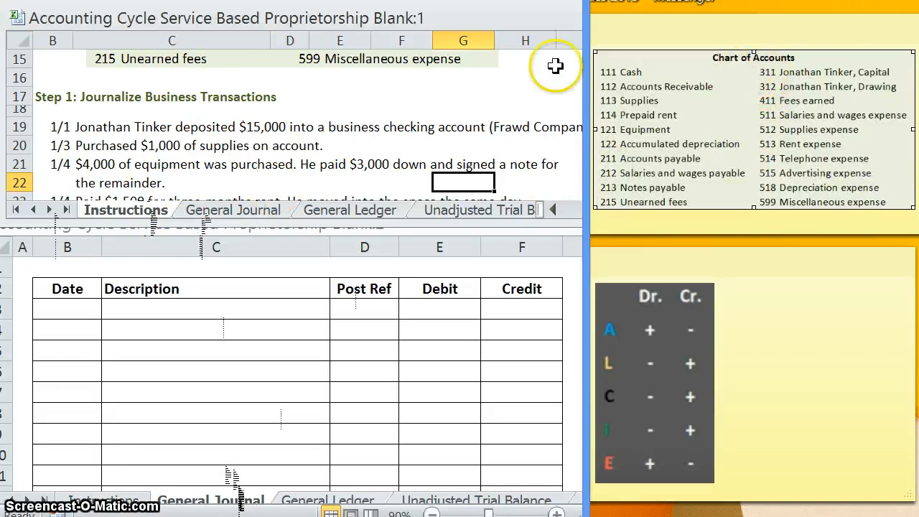
pyautogui.moveTo(703, 153)
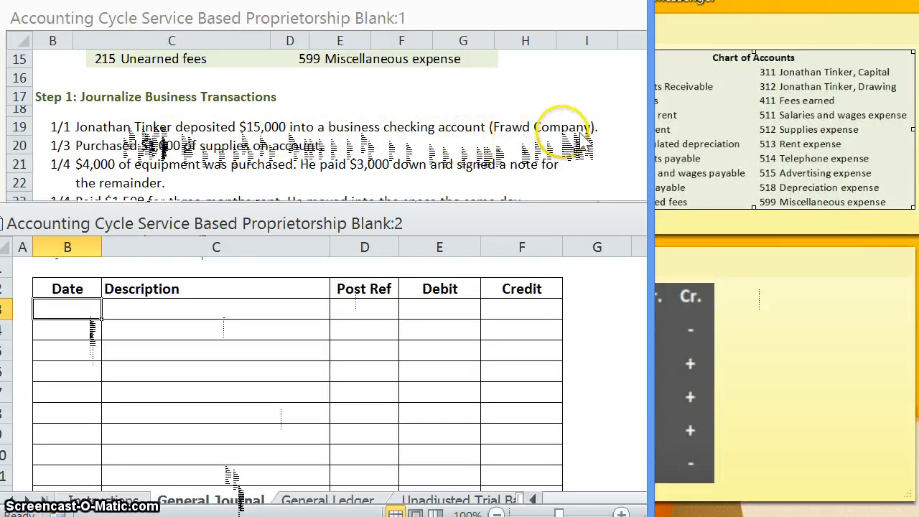
pyautogui.moveTo(290, 289)
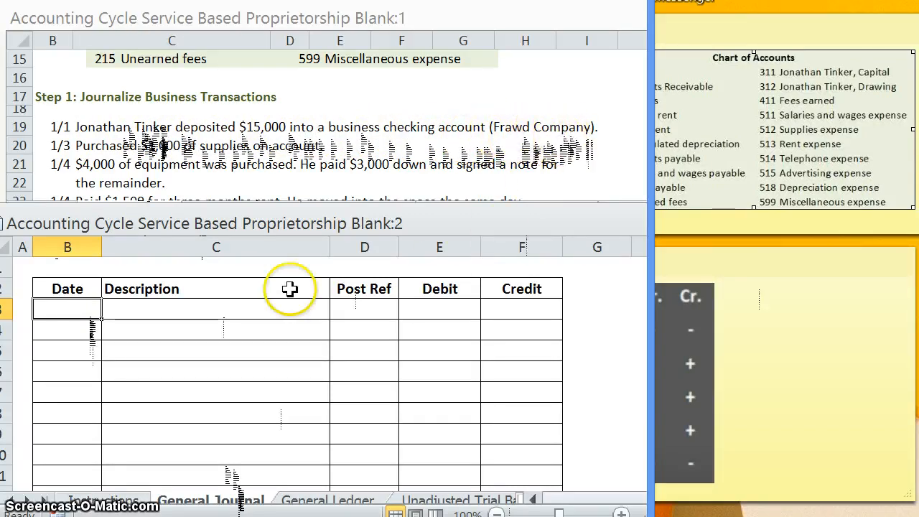
pyautogui.moveTo(653, 203)
pyautogui.write('1/1')
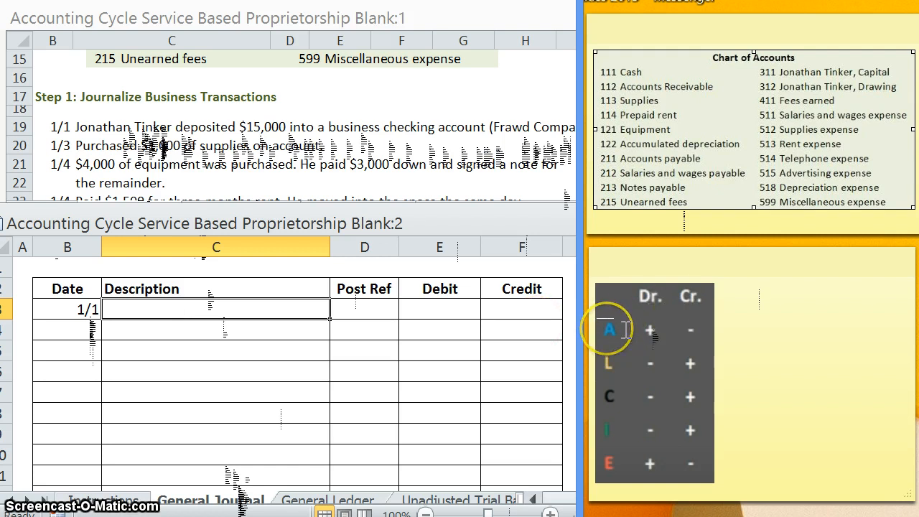
pyautogui.moveTo(650, 330)
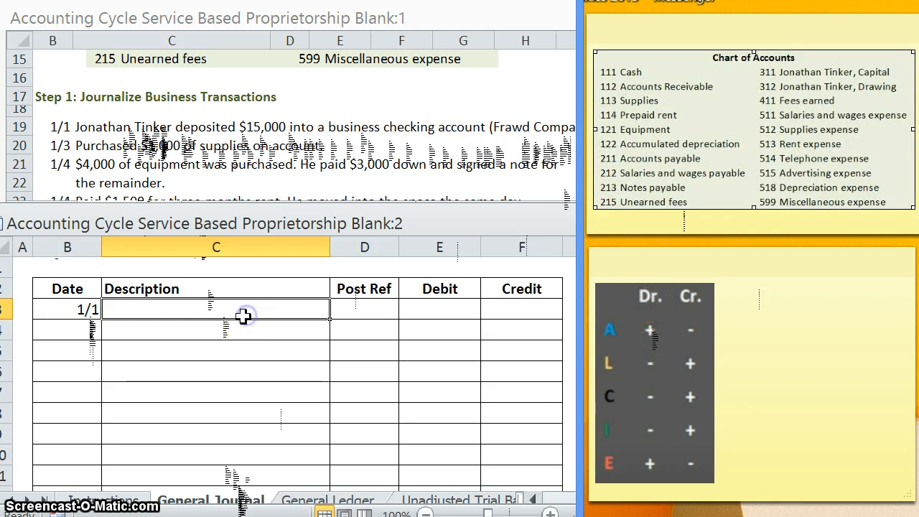
# Enter Cash with a 15,000 debit, then indented Jonathan Tinker, Capital with a 15,000 credit
pyautogui.write('Cash')
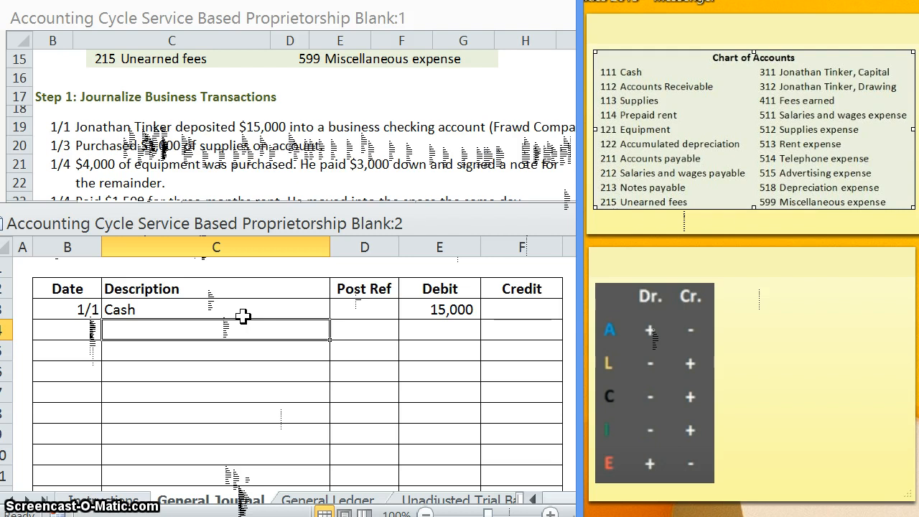
pyautogui.write('15,000')
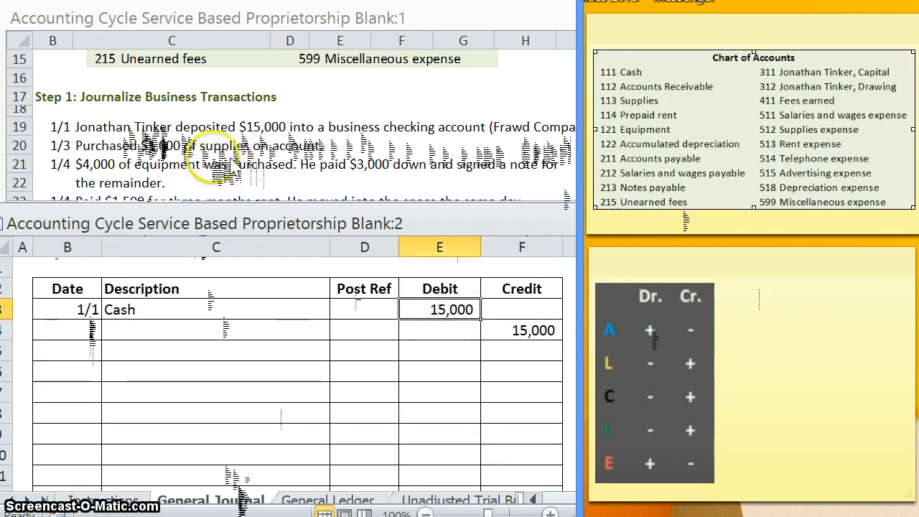
pyautogui.moveTo(269, 127)
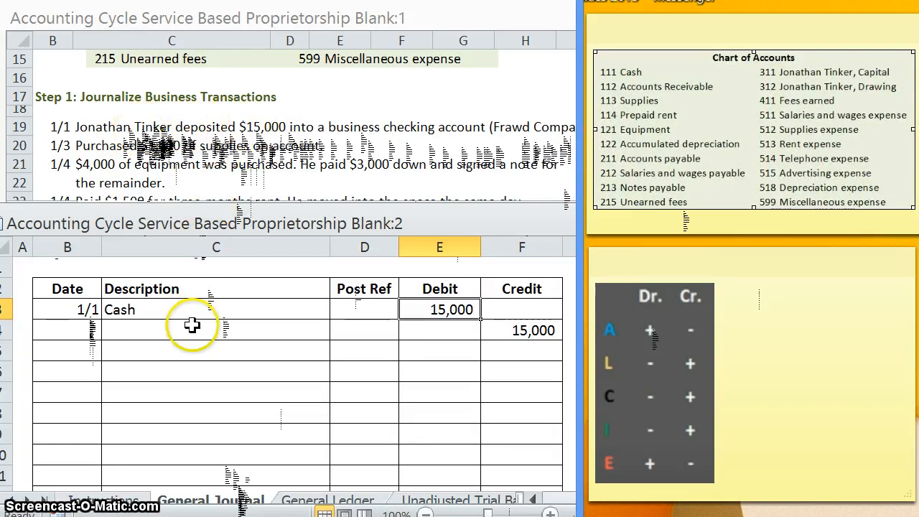
pyautogui.click(194, 330)
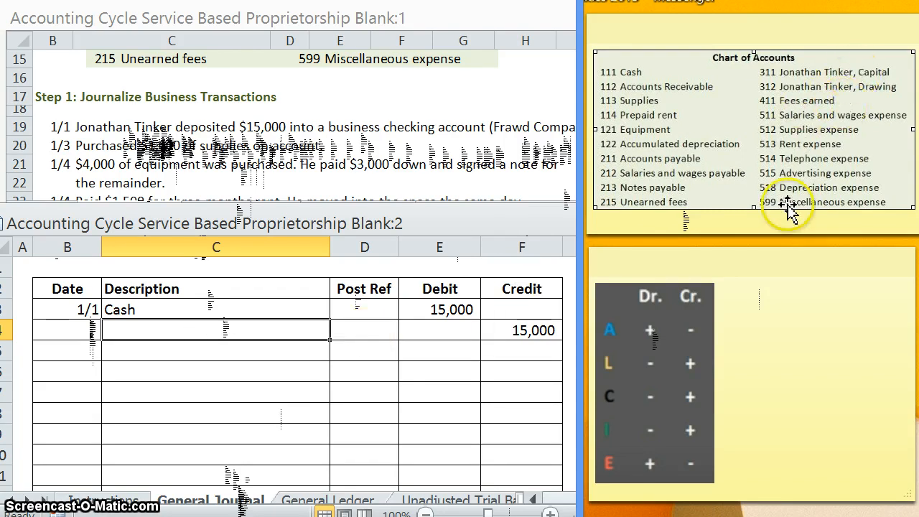
pyautogui.moveTo(610, 398)
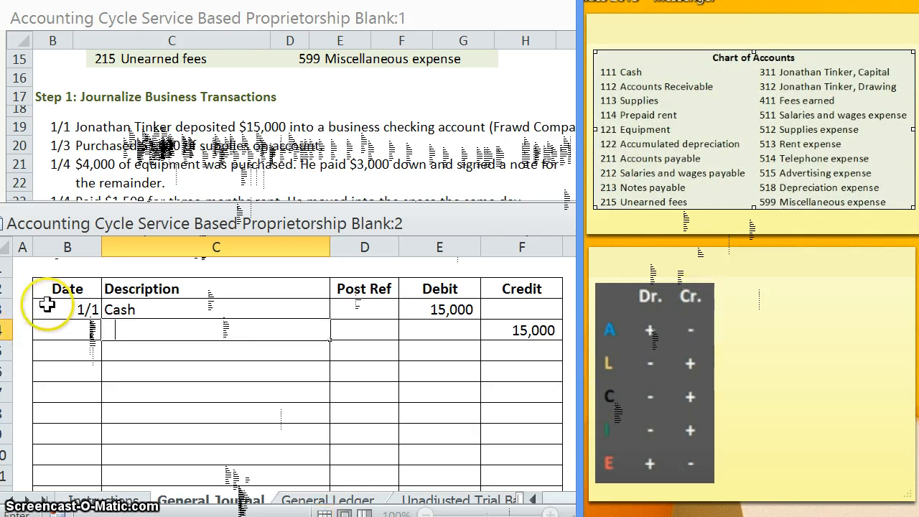
pyautogui.write('Jonathan Tinker, capital')
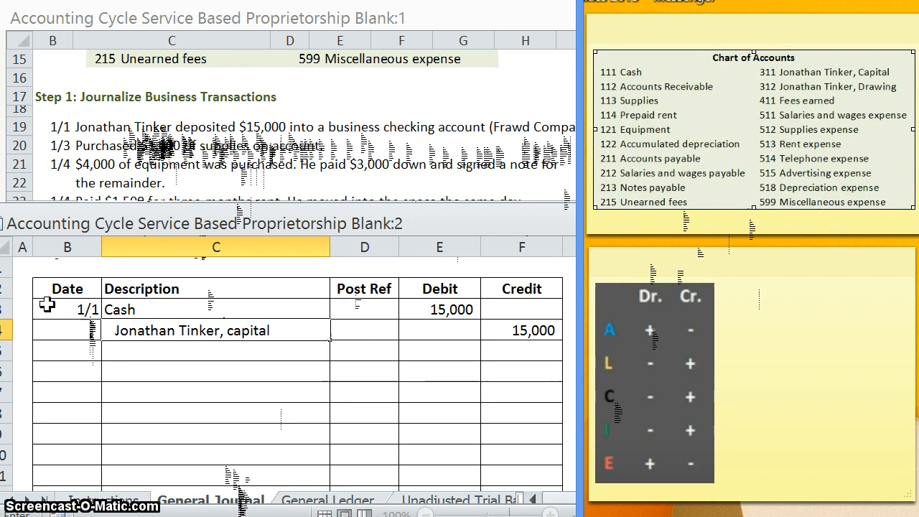
pyautogui.press('BackSpace')
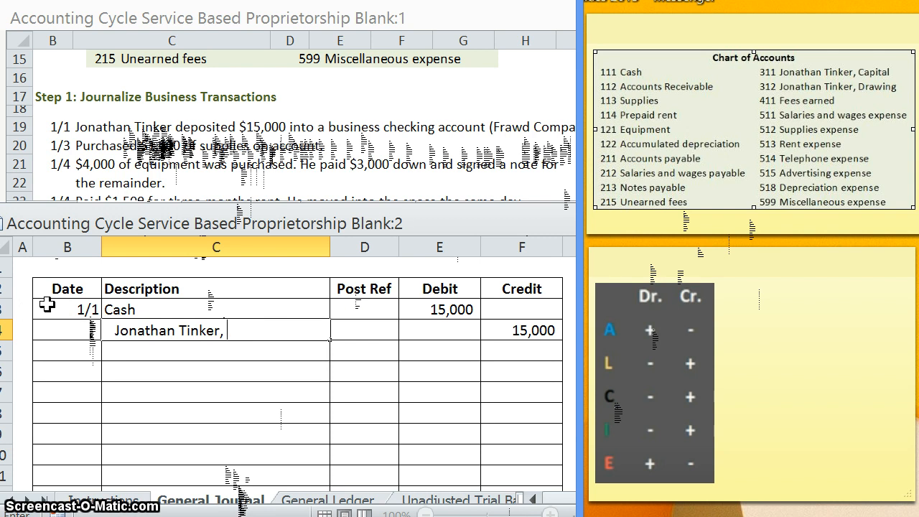
pyautogui.write('Capital')
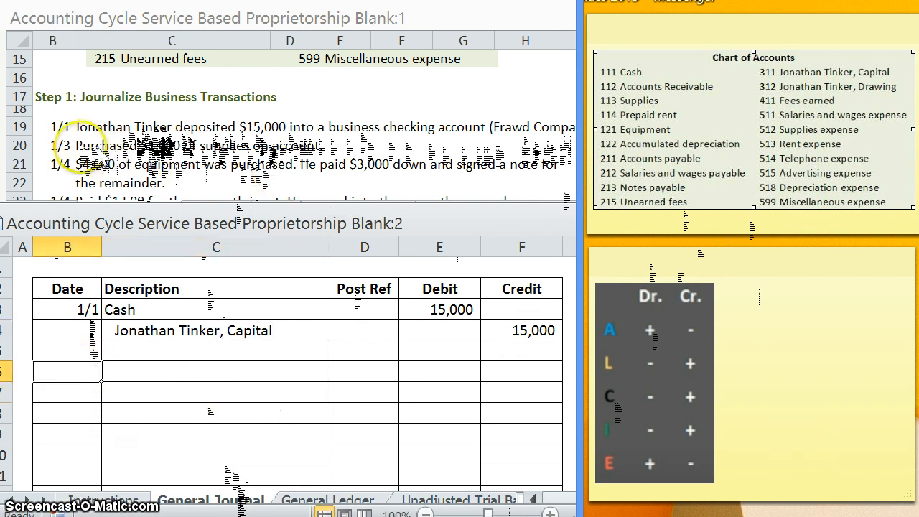
# Date the next entry 1/3 and enter Supplies as its debit account
pyautogui.write('1/3')
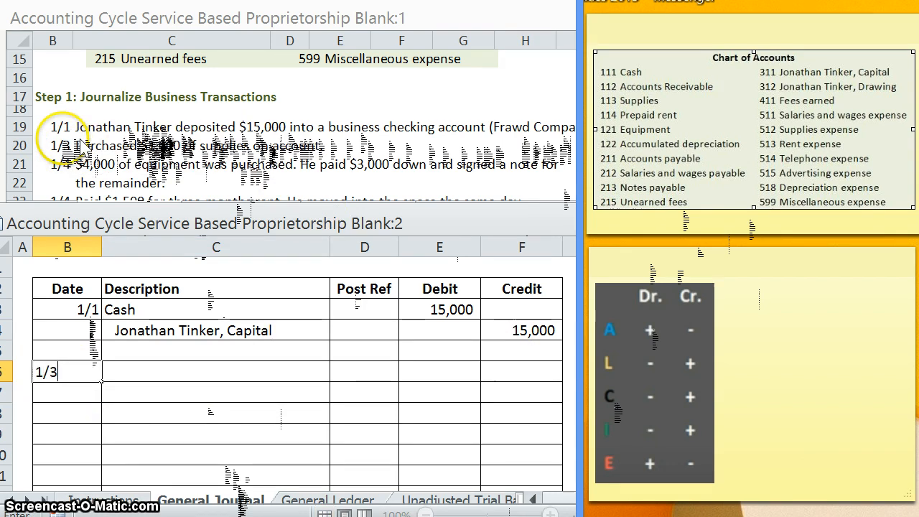
pyautogui.click(215, 372)
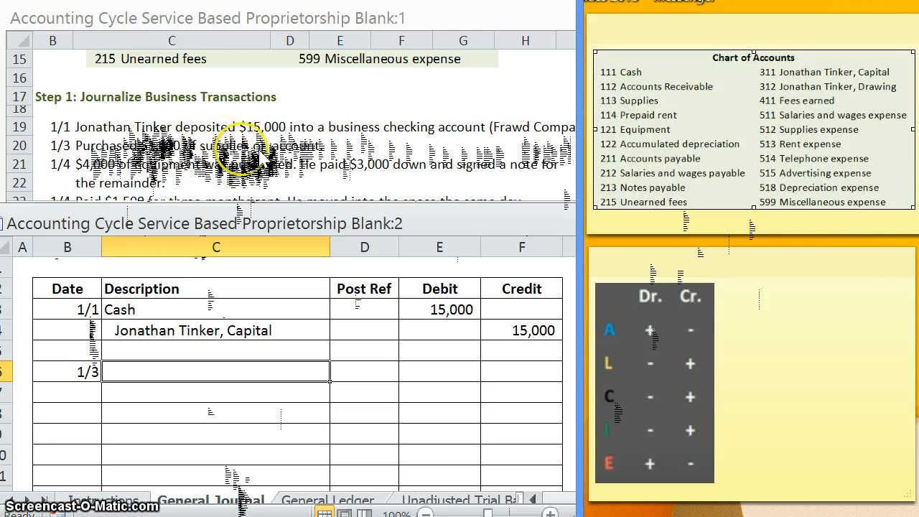
pyautogui.moveTo(621, 336)
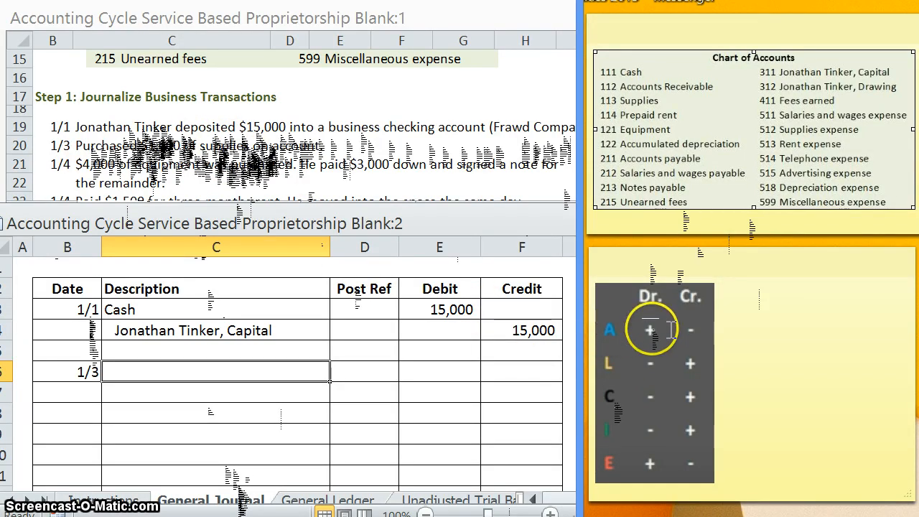
pyautogui.moveTo(485, 362)
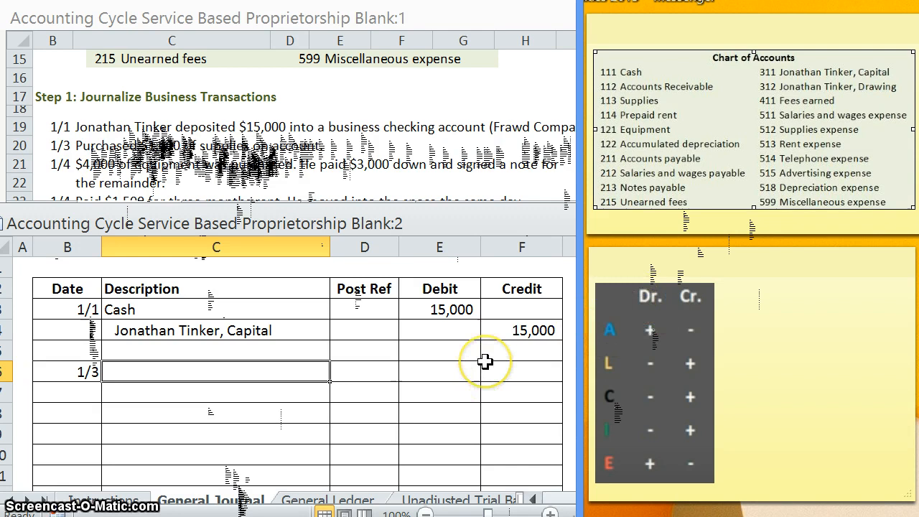
pyautogui.write('Supplies')
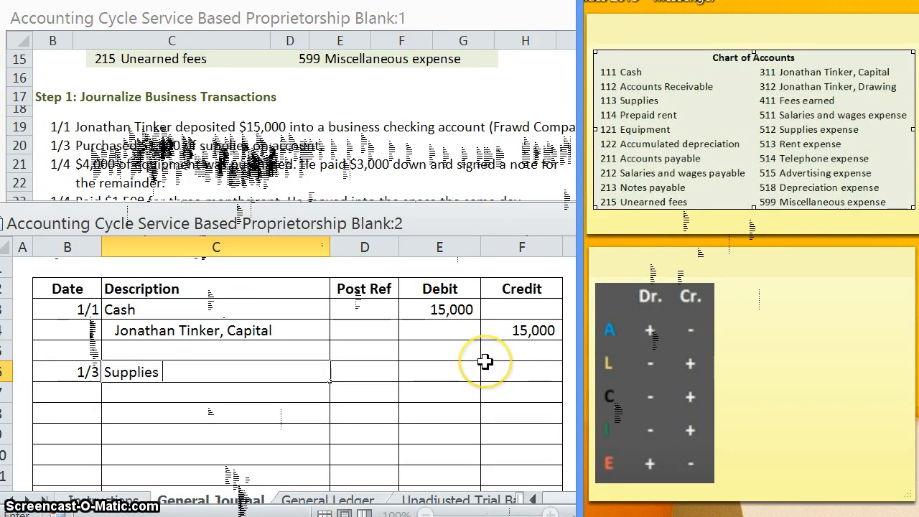
pyautogui.click(185, 371)
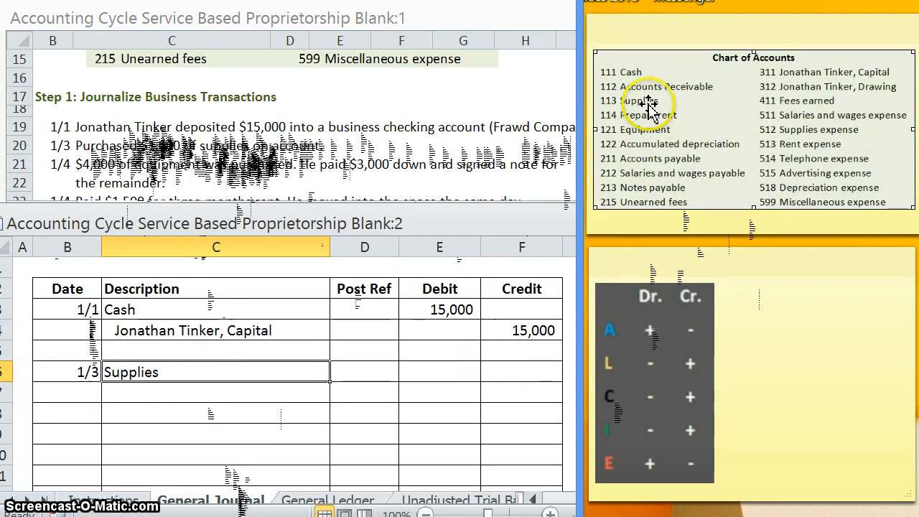
pyautogui.moveTo(804, 129)
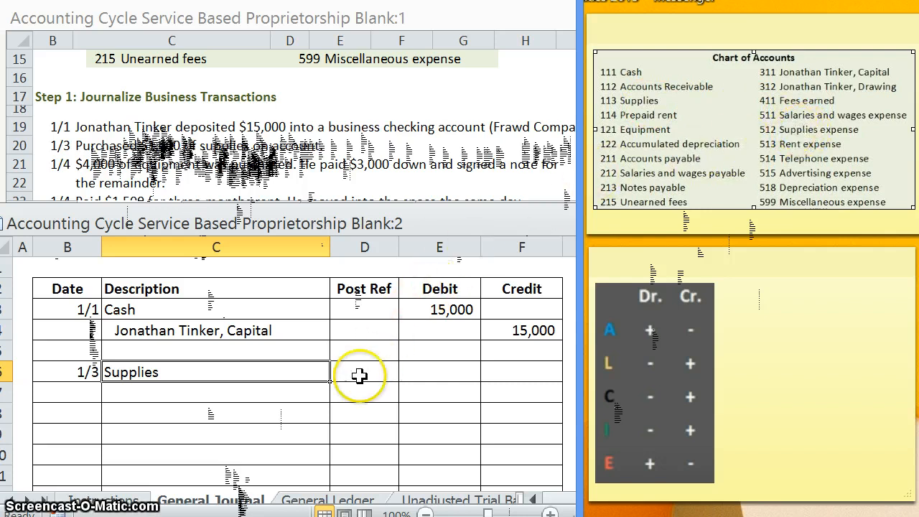
pyautogui.moveTo(357, 395)
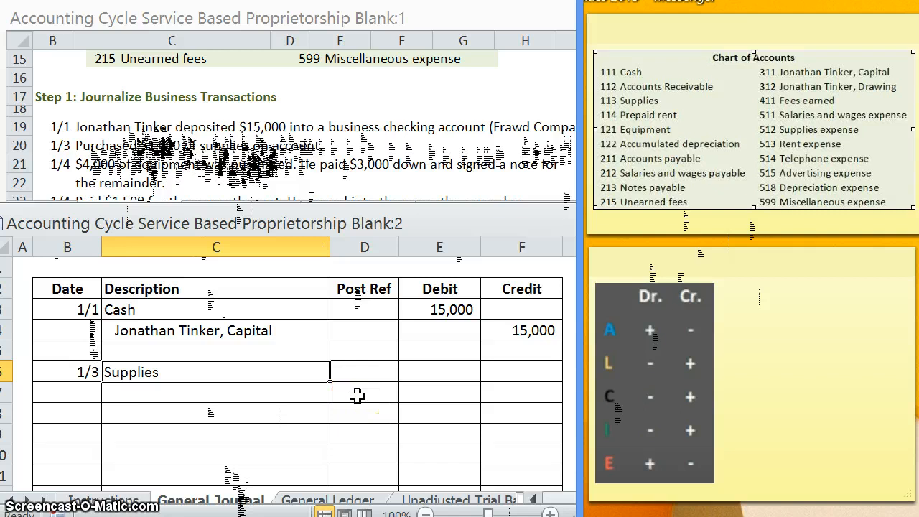
pyautogui.click(130, 372)
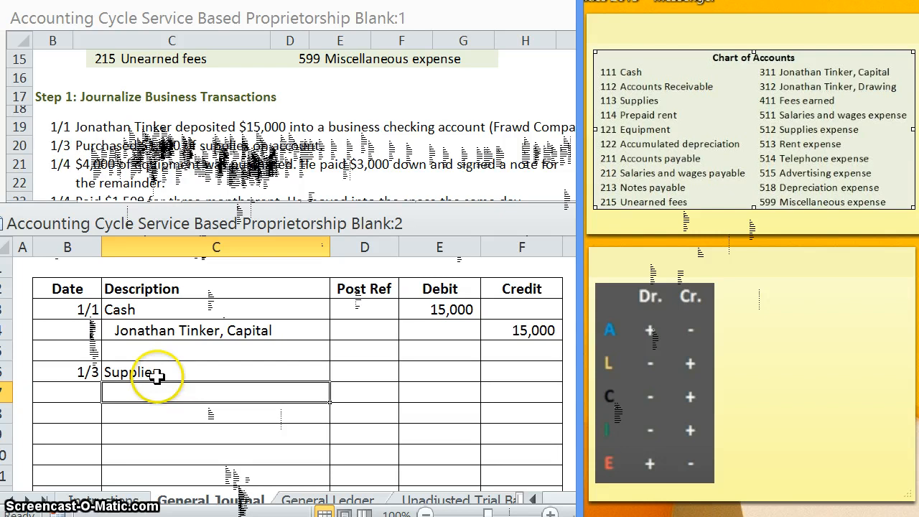
pyautogui.moveTo(154, 388)
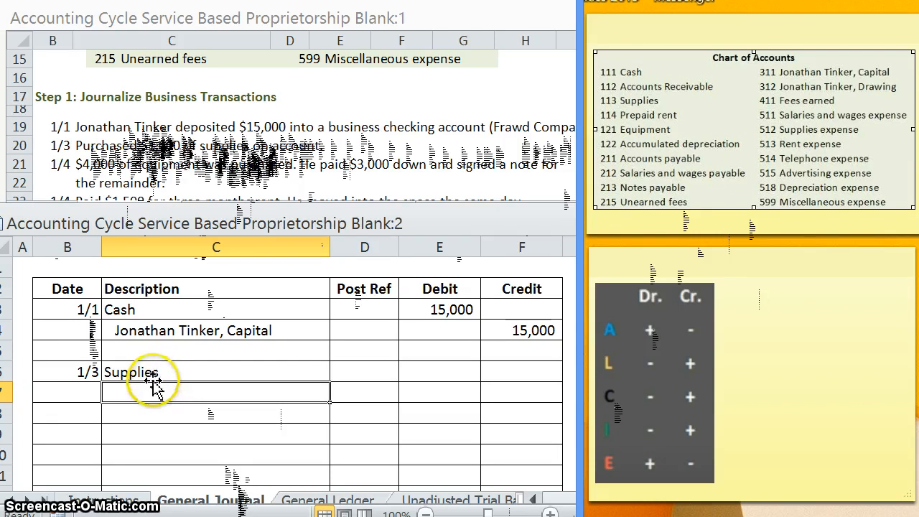
pyautogui.moveTo(255, 150)
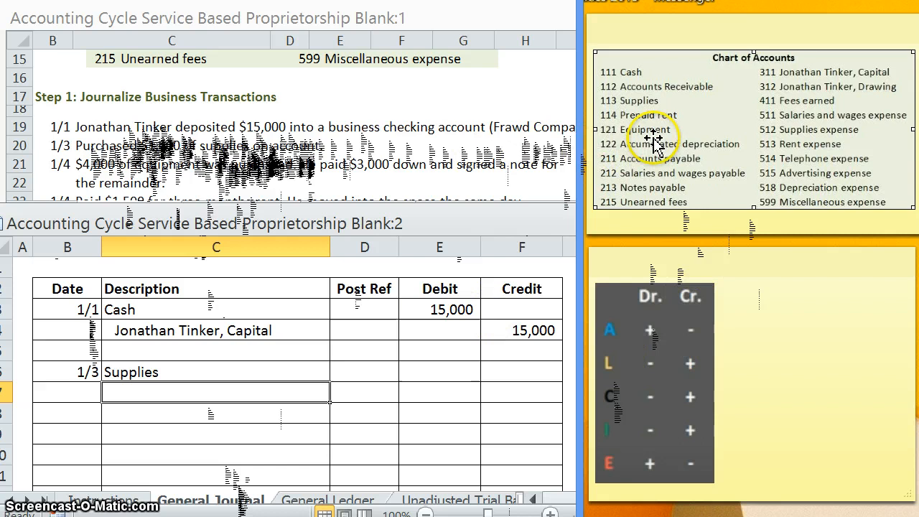
pyautogui.moveTo(512, 280)
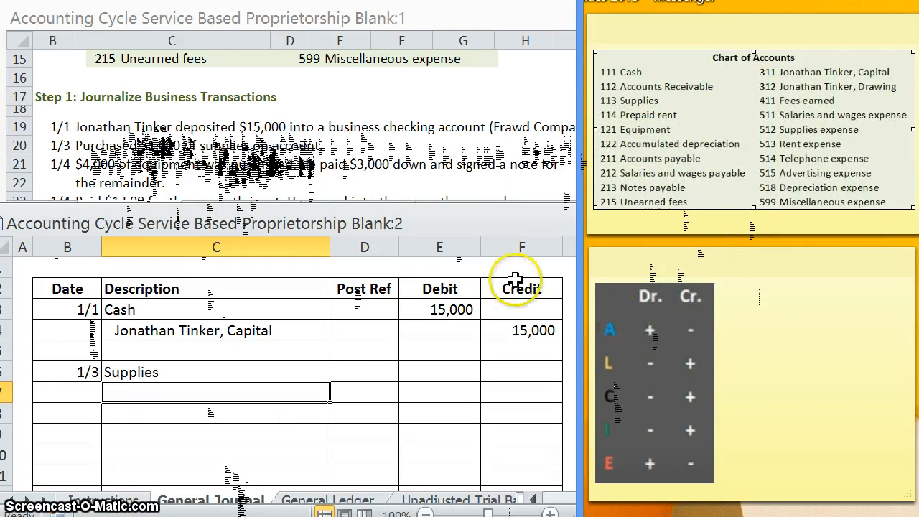
# Debit Supplies 1,000 and credit an indented Accounts payable 1,000
pyautogui.write('Accounts payable')
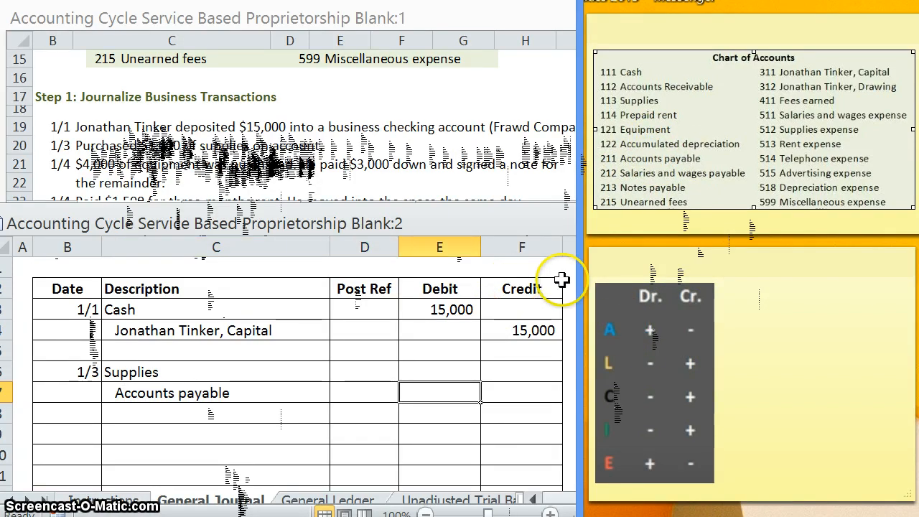
pyautogui.write('1000')
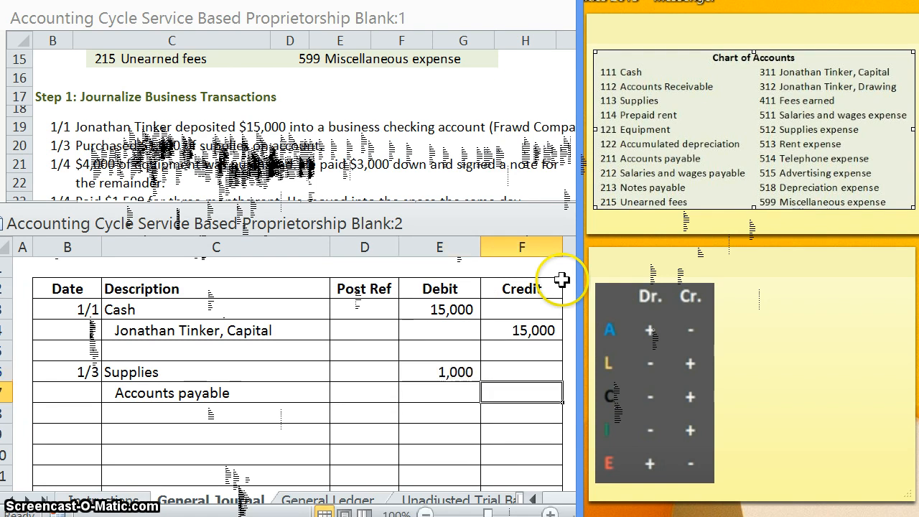
pyautogui.write('1,000')
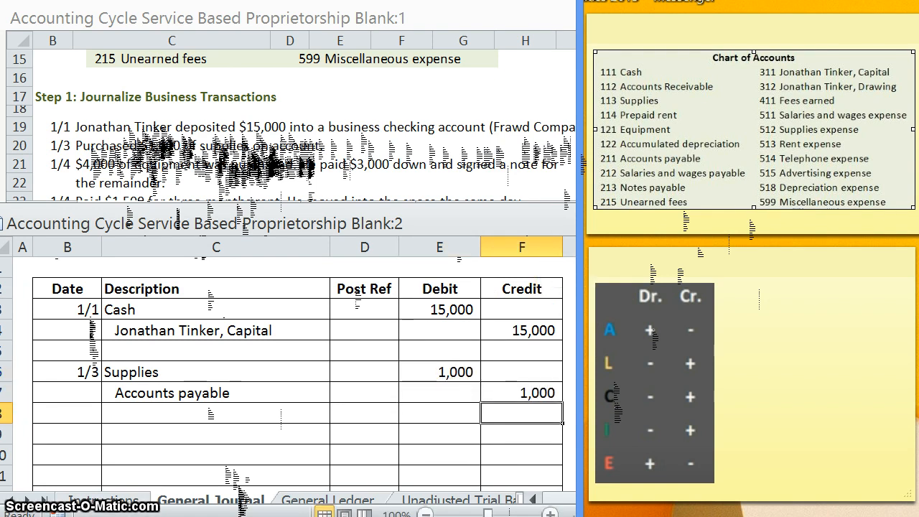
pyautogui.click(67, 432)
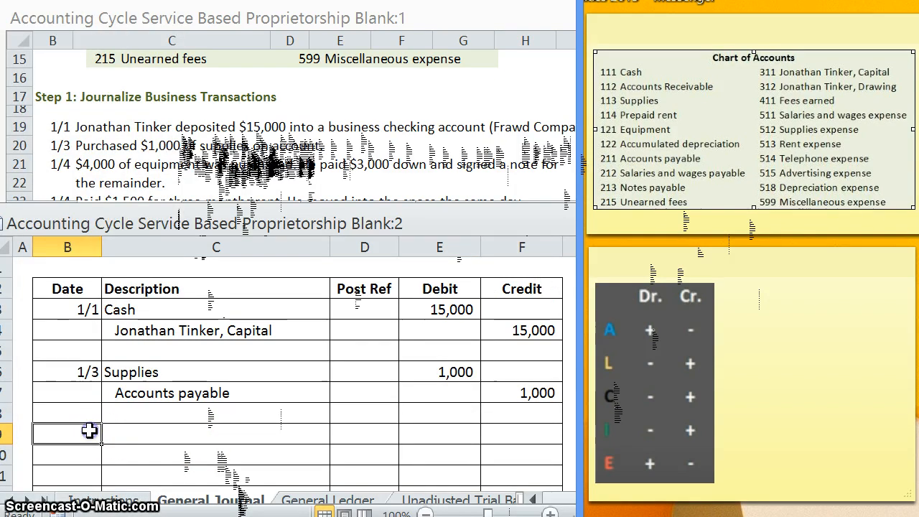
# Enter the 1/4 entry: Equipment debit 4,000, Cash credit 3,000, Notes payable credit 1,000
pyautogui.write('1/4')
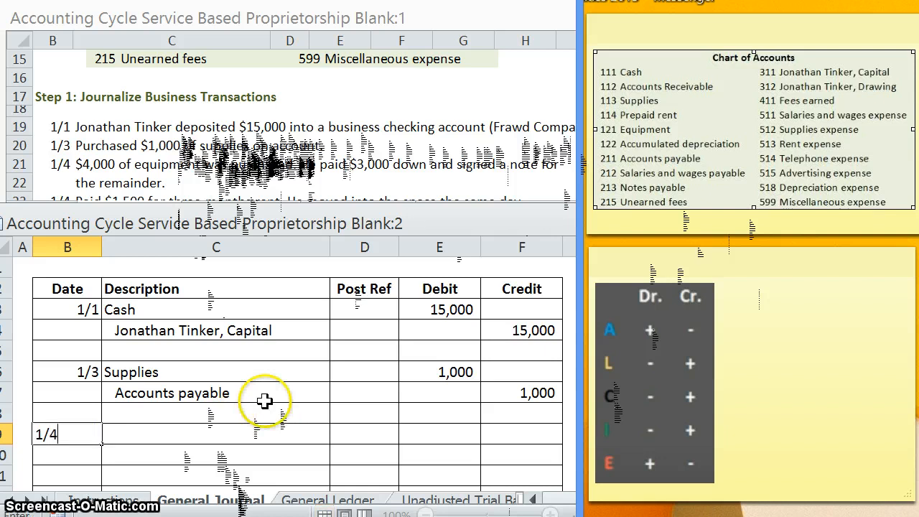
pyautogui.click(215, 435)
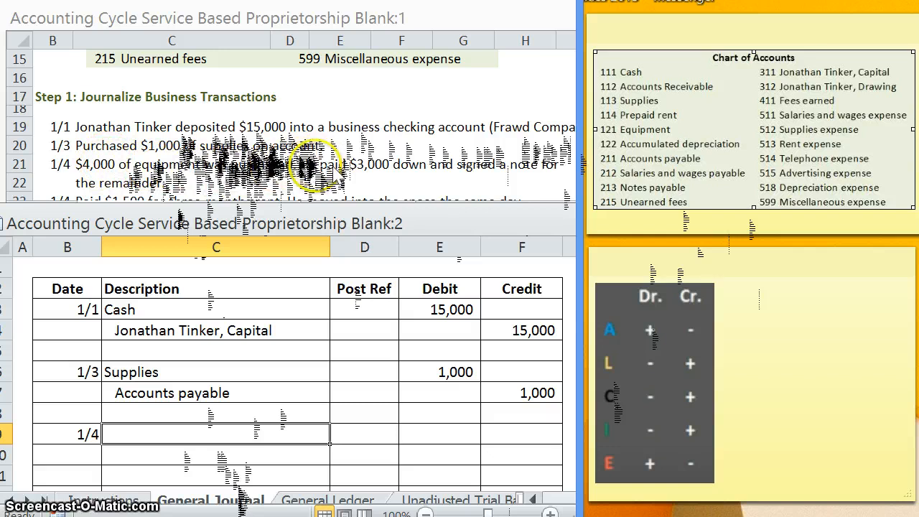
pyautogui.moveTo(531, 165)
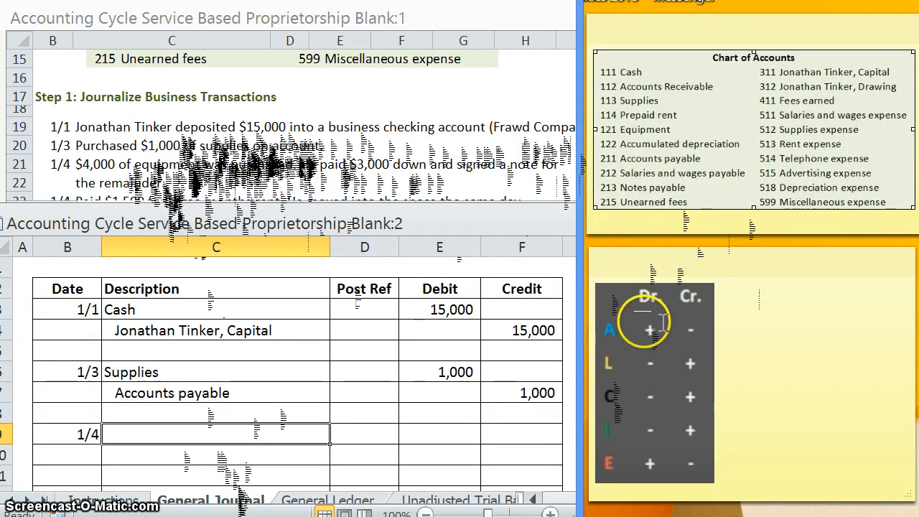
pyautogui.moveTo(170, 371)
pyautogui.write('Equpi')
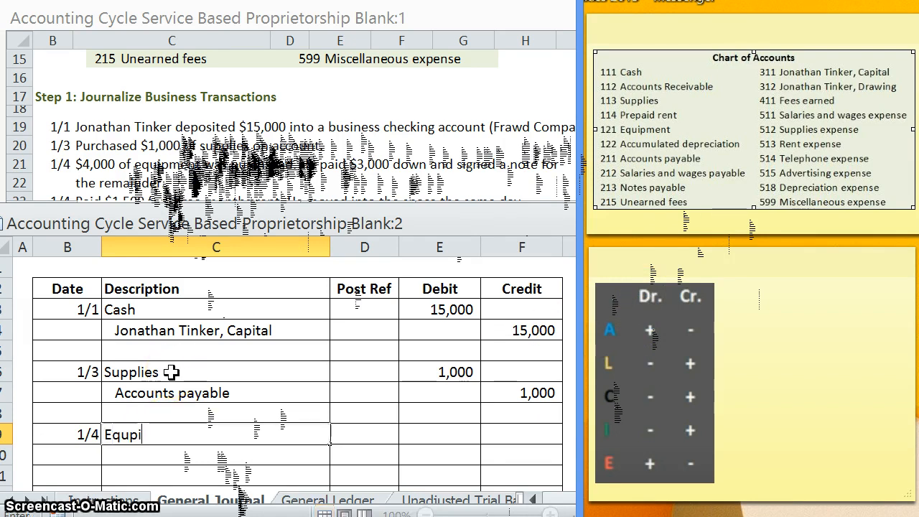
pyautogui.press('Backspace')
pyautogui.write('ipment')
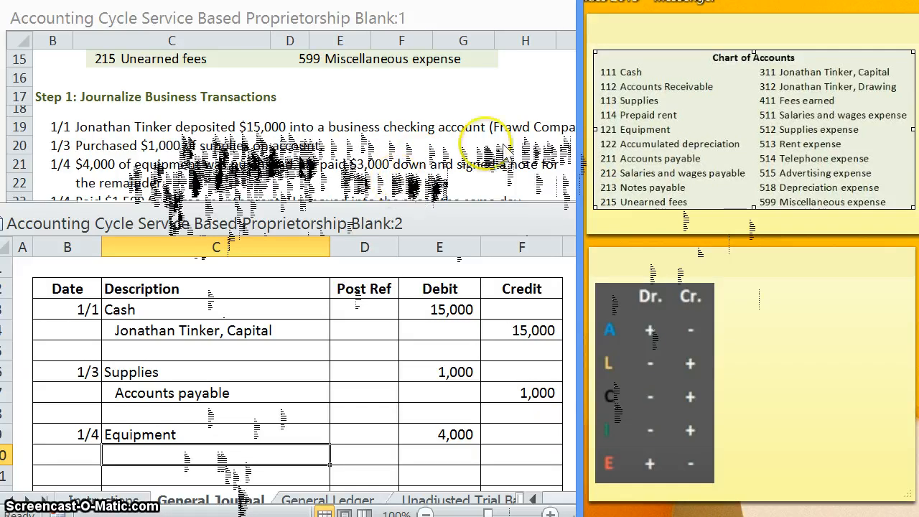
pyautogui.moveTo(642, 72)
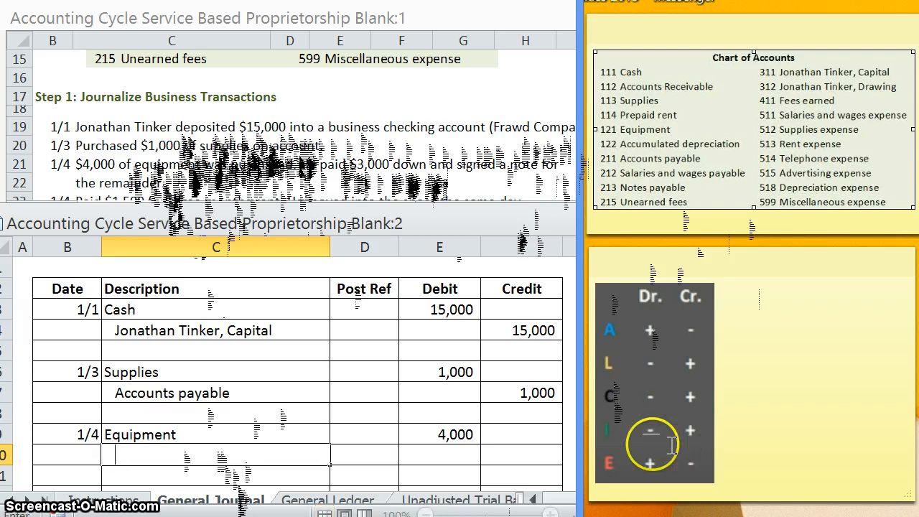
pyautogui.write('30')
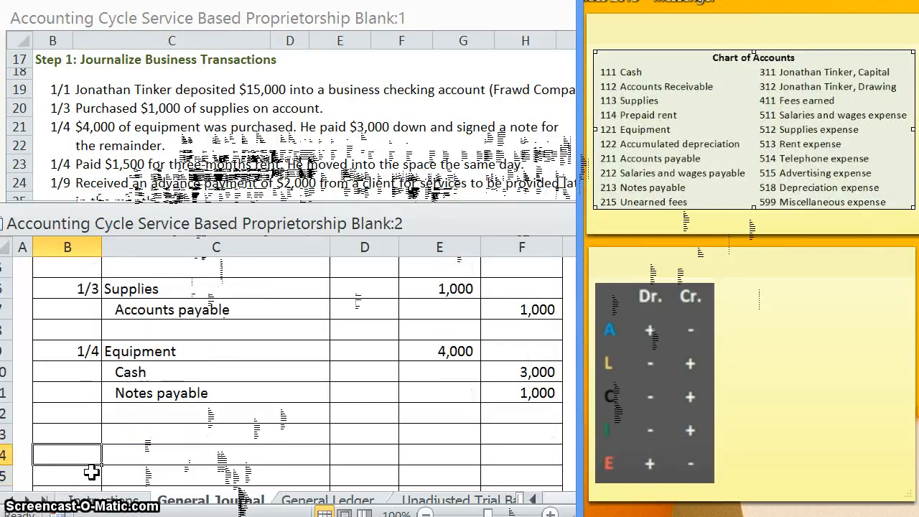
# Enter the second 1/4 entry: Prepaid rent debited 1,500, indented Cash credited 1,500
pyautogui.write('1/4')
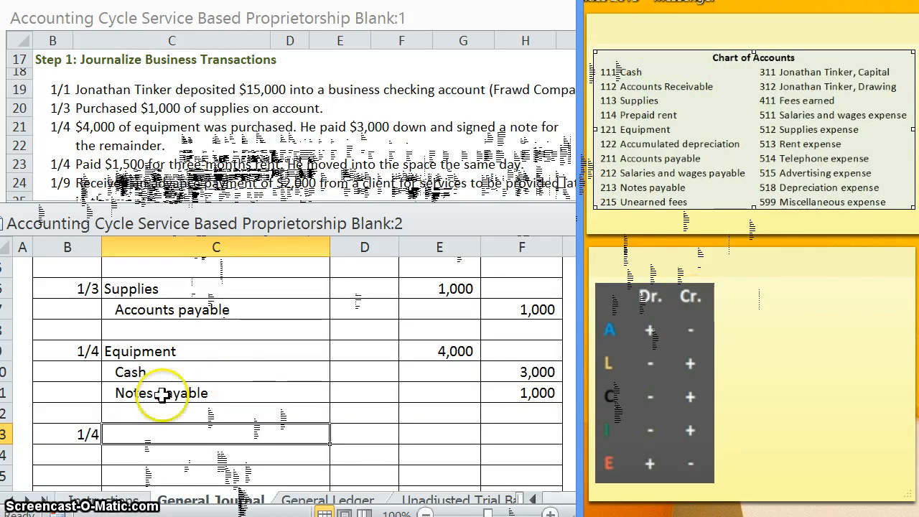
pyautogui.moveTo(126, 452)
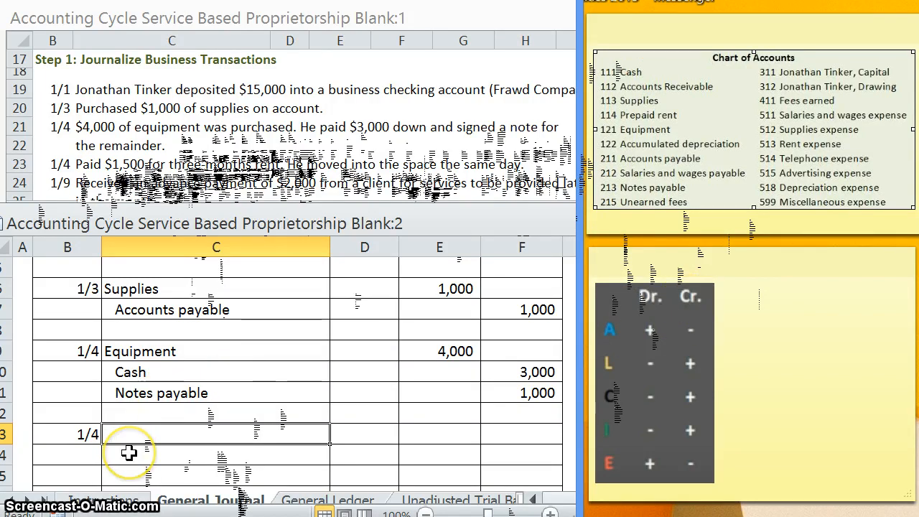
pyautogui.write('Cash')
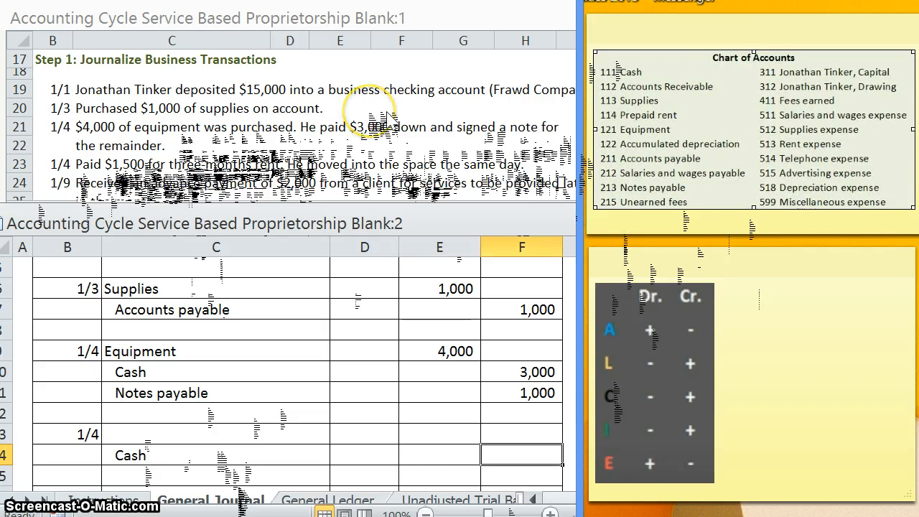
pyautogui.write('1500')
pyautogui.click(440, 434)
pyautogui.write('1,500')
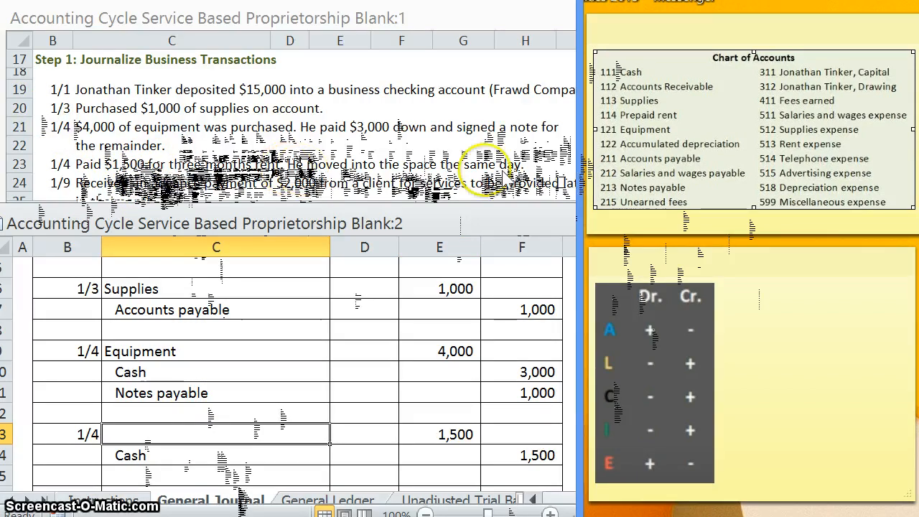
pyautogui.moveTo(653, 187)
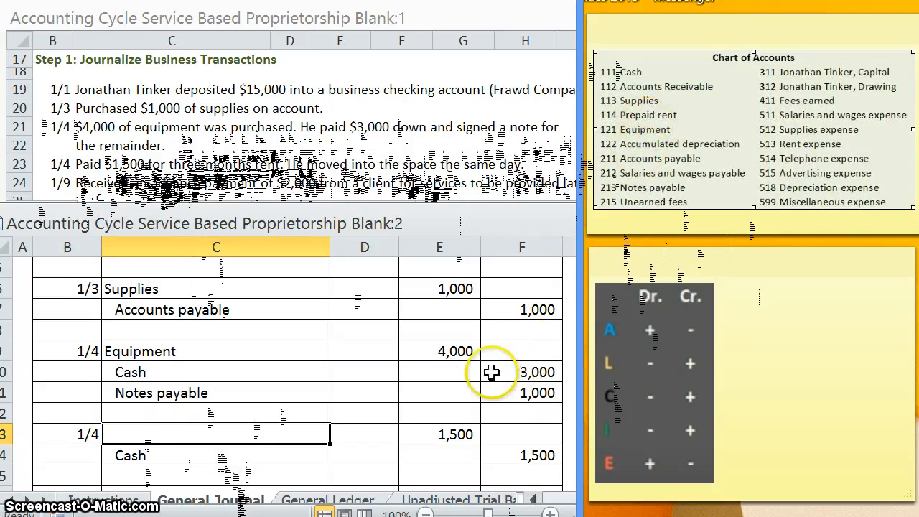
pyautogui.write('Prepaid rent')
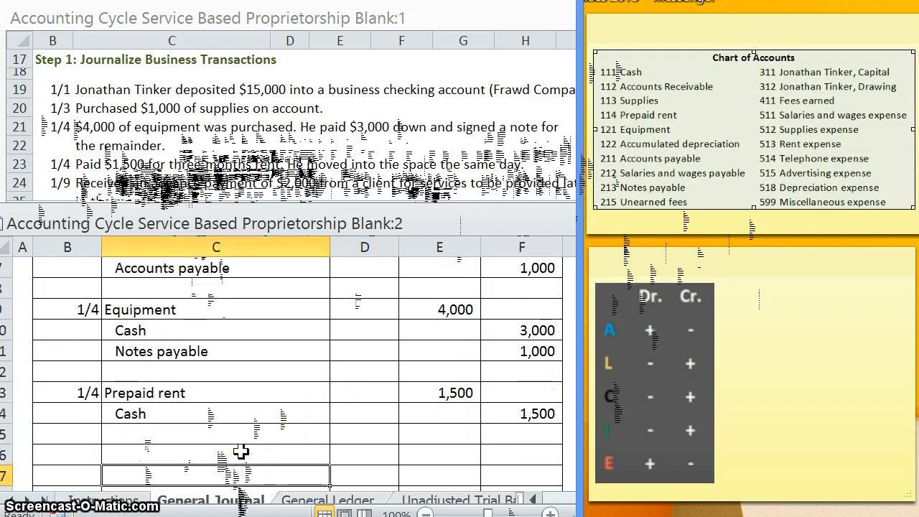
pyautogui.write('1/9')
pyautogui.click(216, 455)
pyautogui.write('Cash')
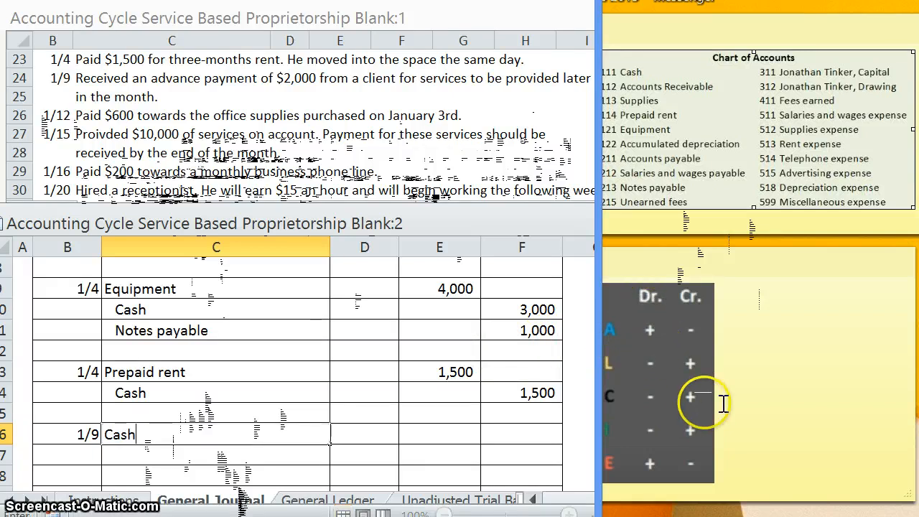
# Enter a 2,000 debit beside Cash and an indented Unearned fees line crediting 2,000
pyautogui.click(440, 433)
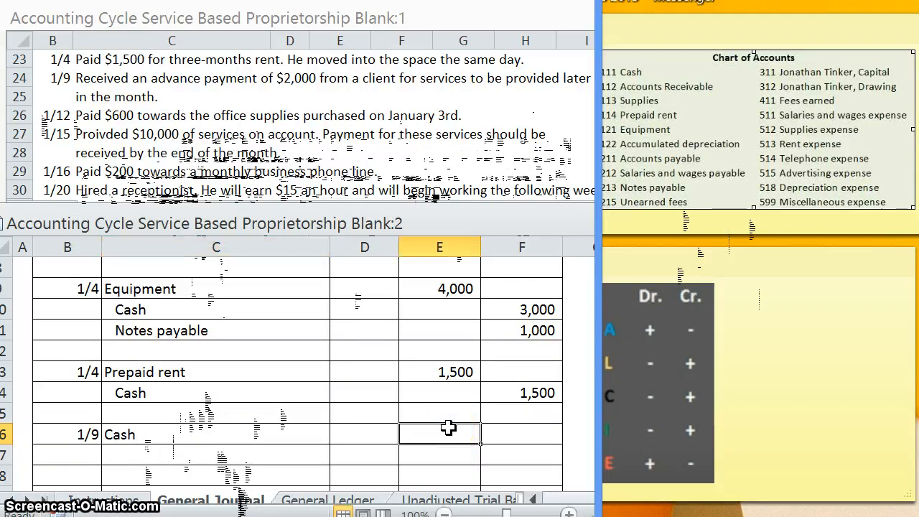
pyautogui.write('2000')
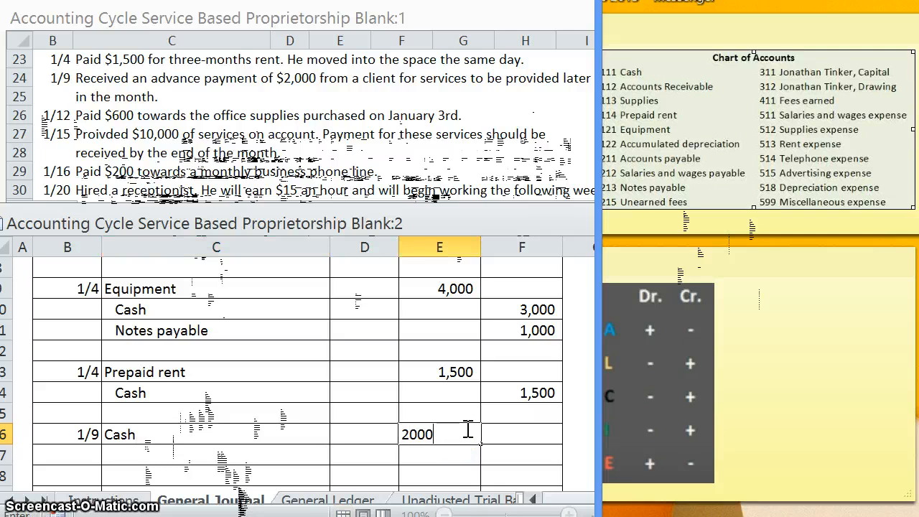
pyautogui.click(215, 454)
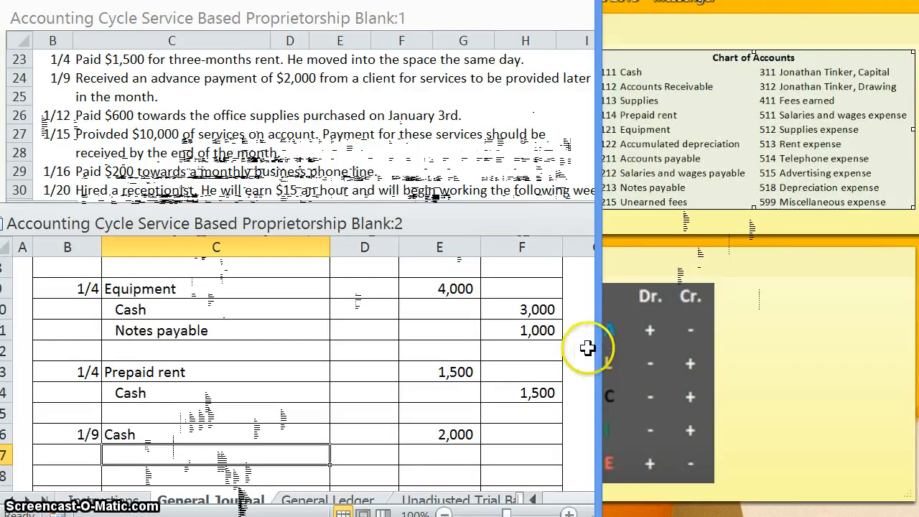
pyautogui.moveTo(176, 453)
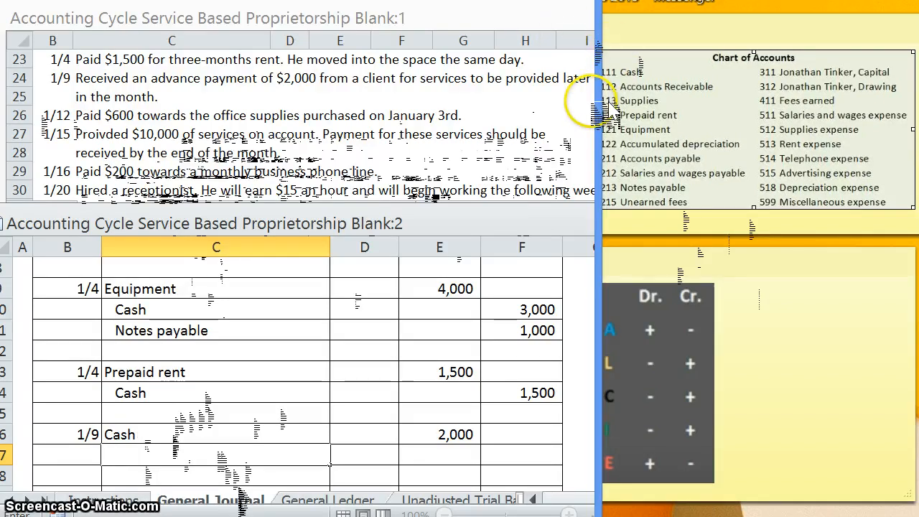
pyautogui.moveTo(668, 208)
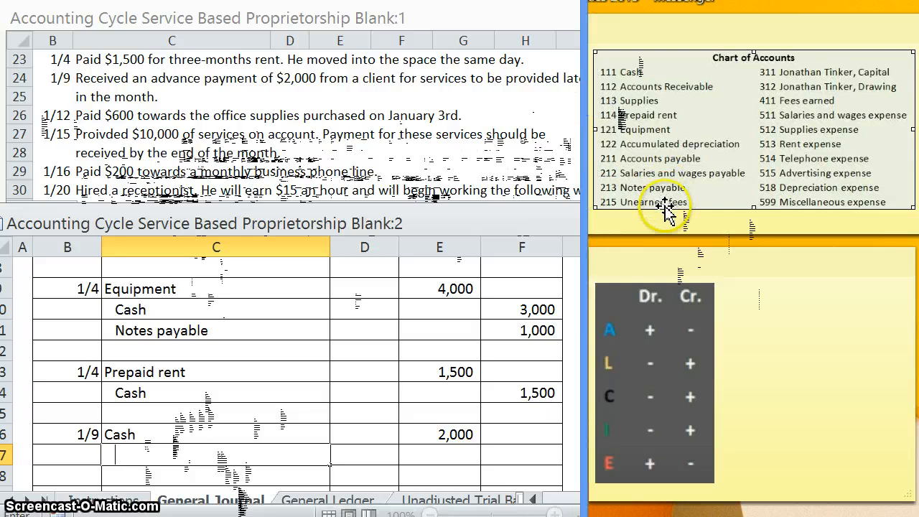
pyautogui.write('Unearned fees')
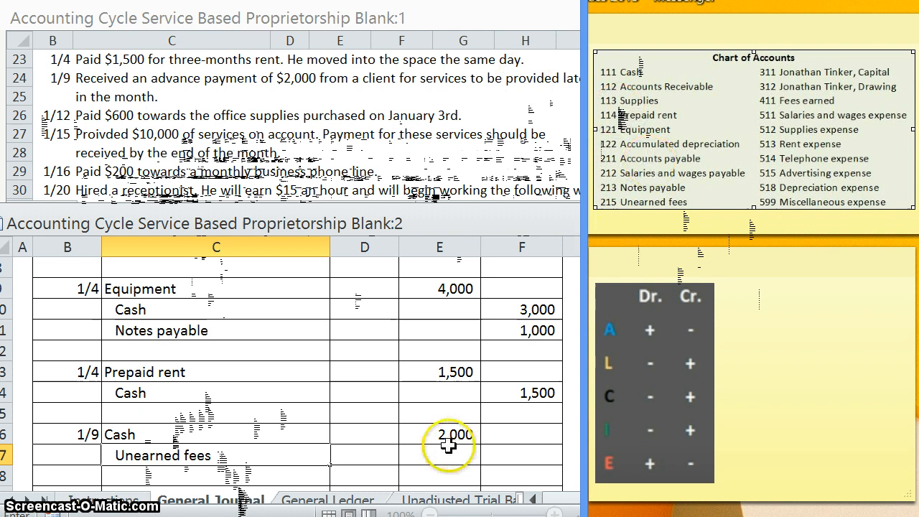
pyautogui.write('2000')
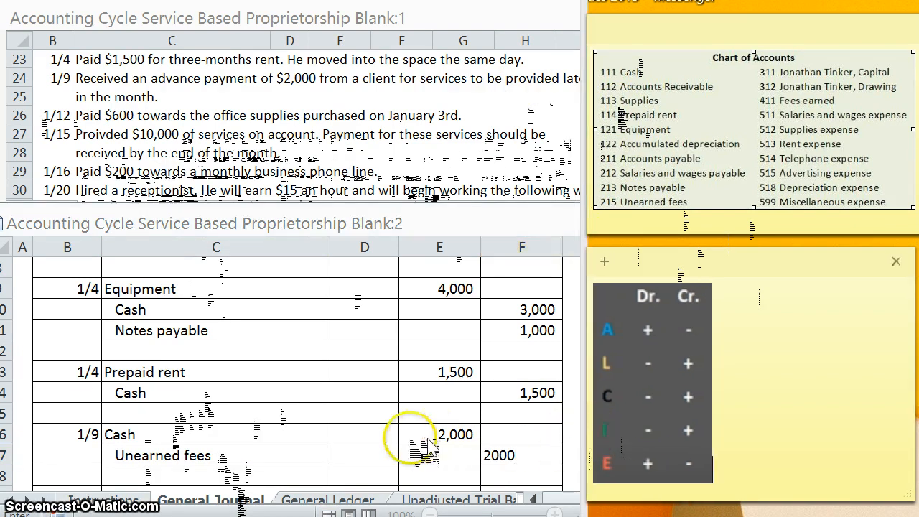
pyautogui.click(522, 455)
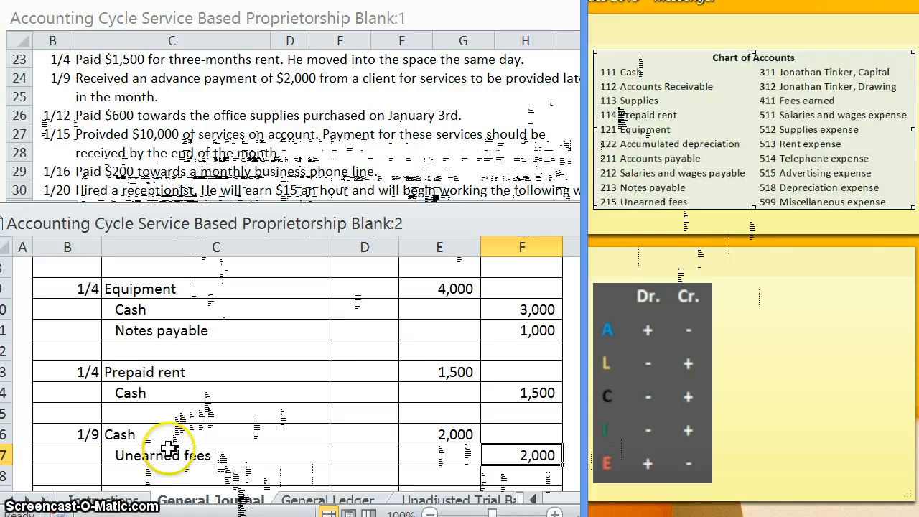
pyautogui.moveTo(575, 406)
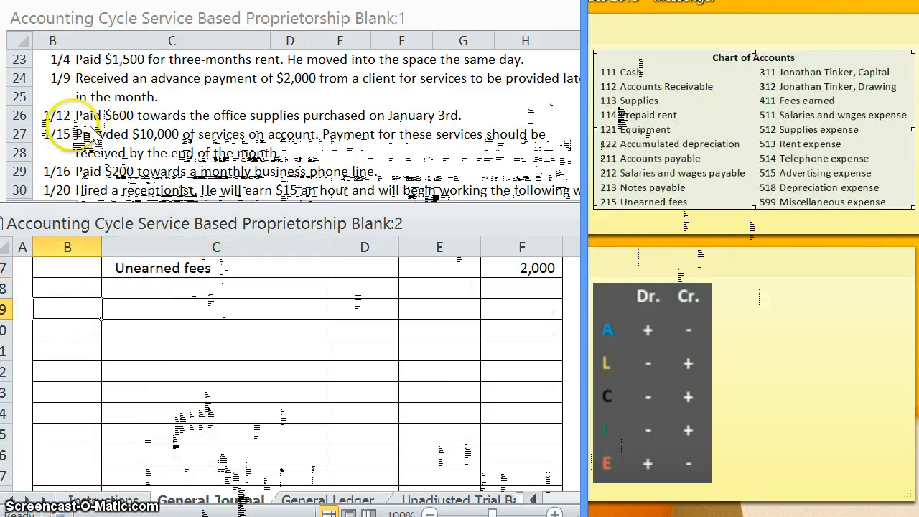
# Enter the 1/12 entry: Accounts payable debited 600, Cash credited 600
pyautogui.write('1/12')
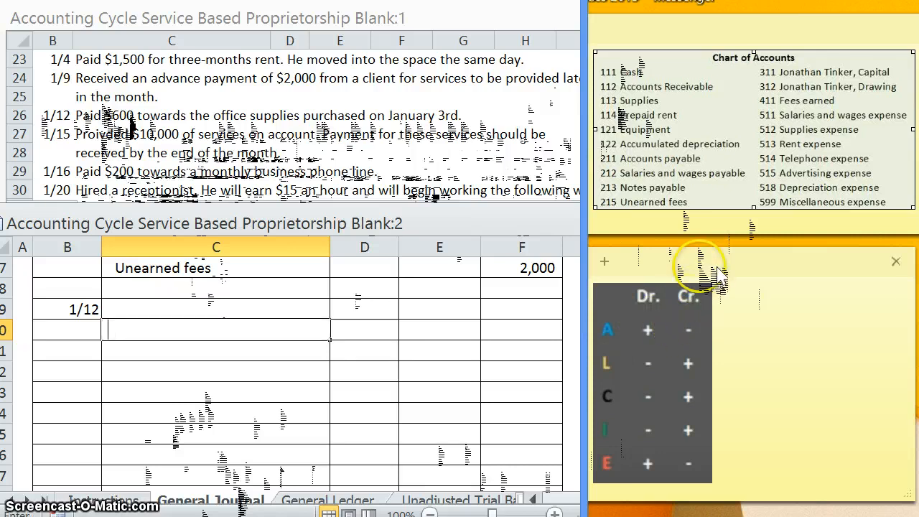
pyautogui.write('Cash')
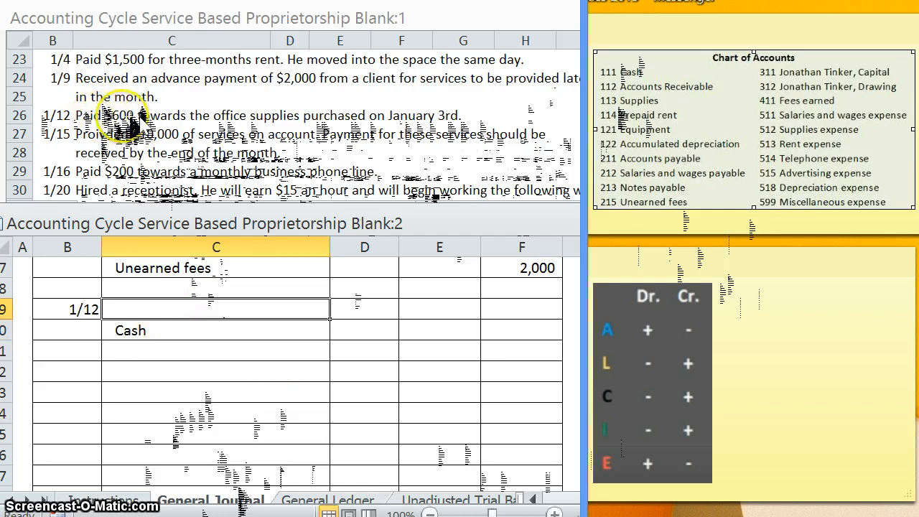
pyautogui.moveTo(309, 126)
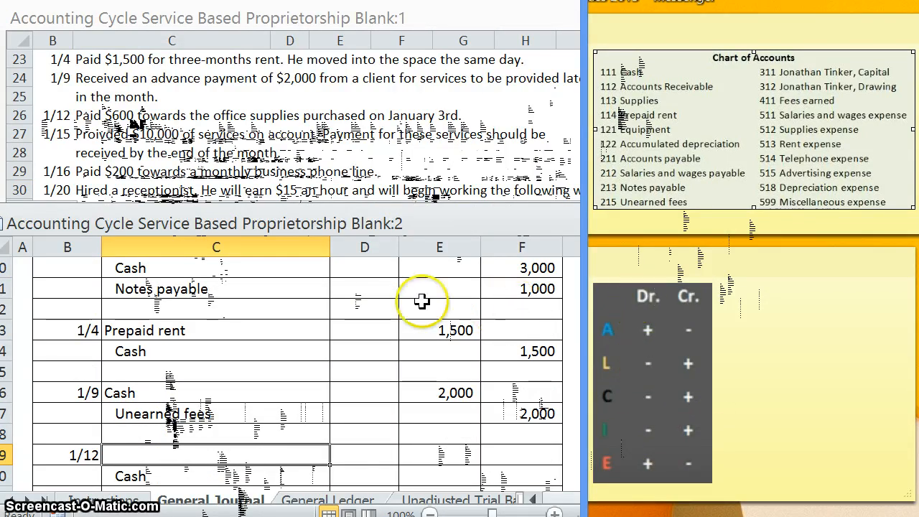
pyautogui.write('Accounts payable')
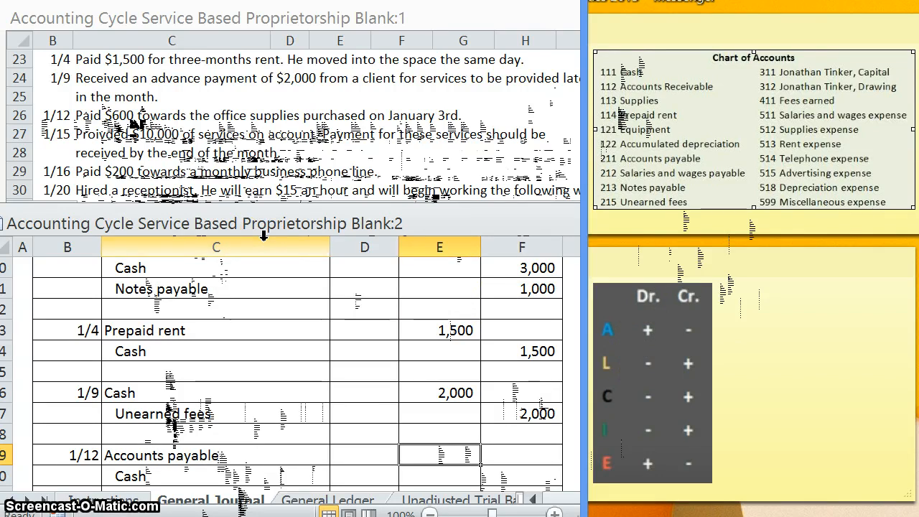
pyautogui.write('600')
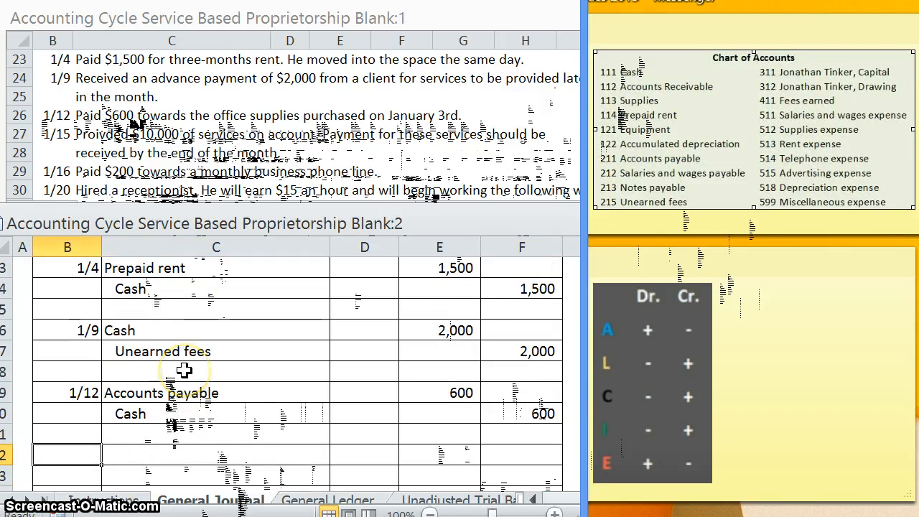
pyautogui.write('1/15')
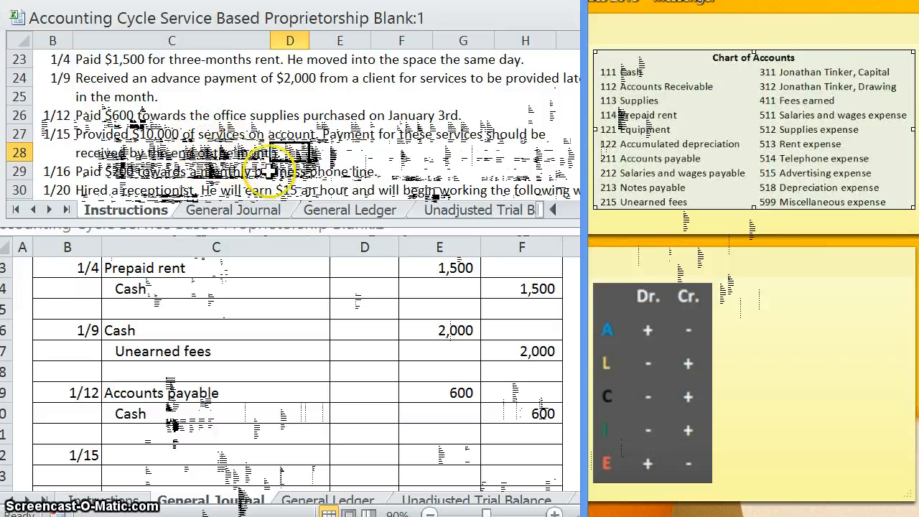
pyautogui.moveTo(808, 101)
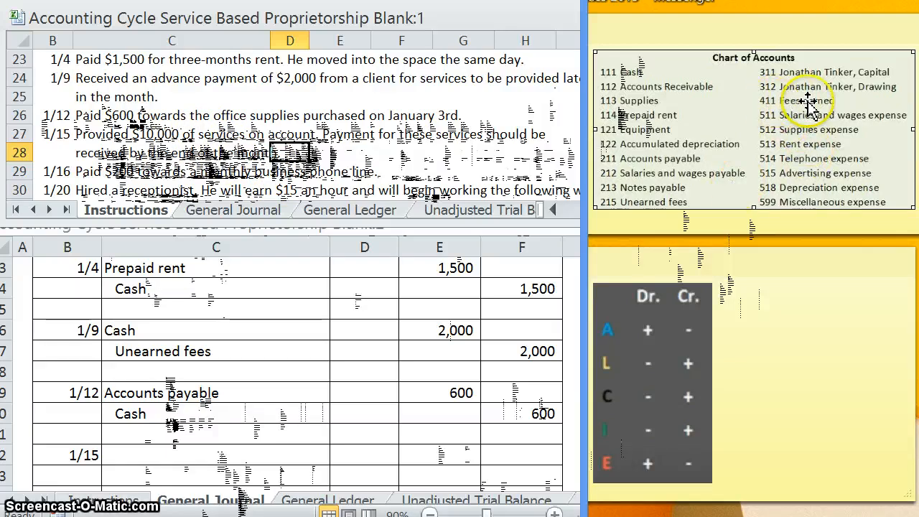
pyautogui.moveTo(598, 412)
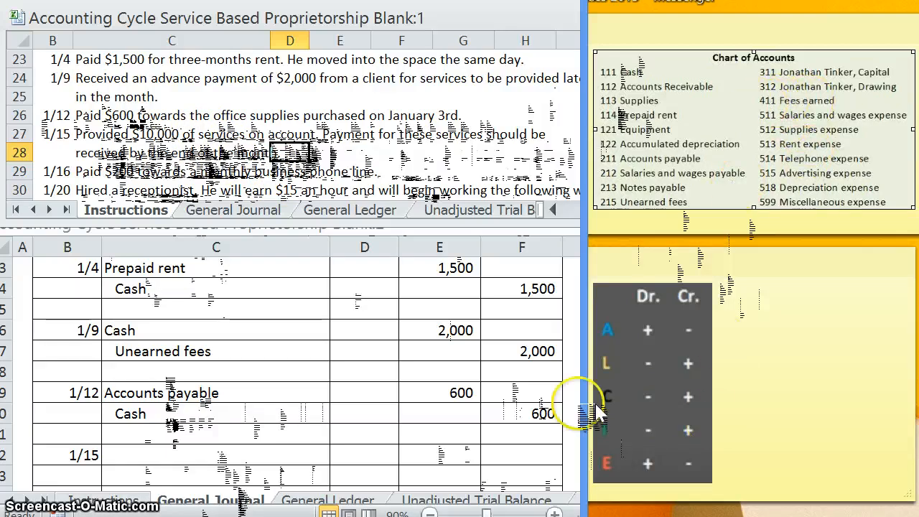
pyautogui.moveTo(598, 428)
pyautogui.write('Fees earned')
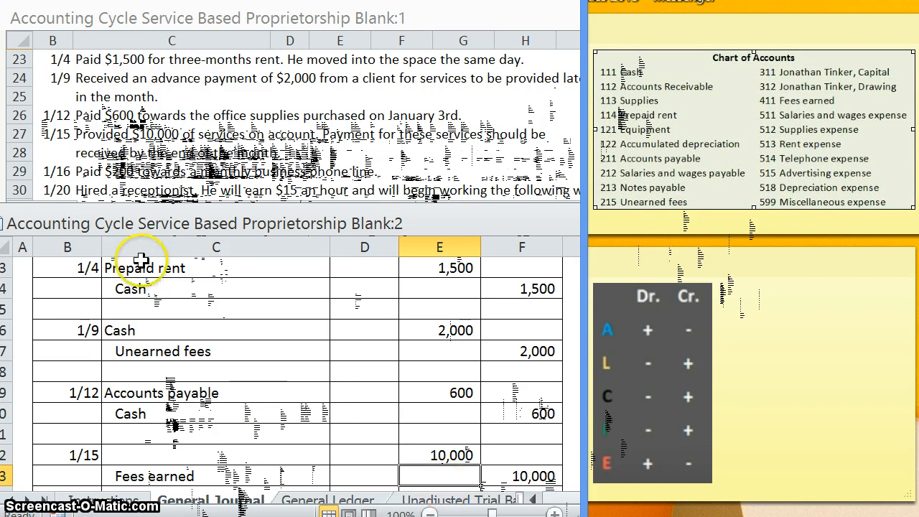
pyautogui.moveTo(189, 337)
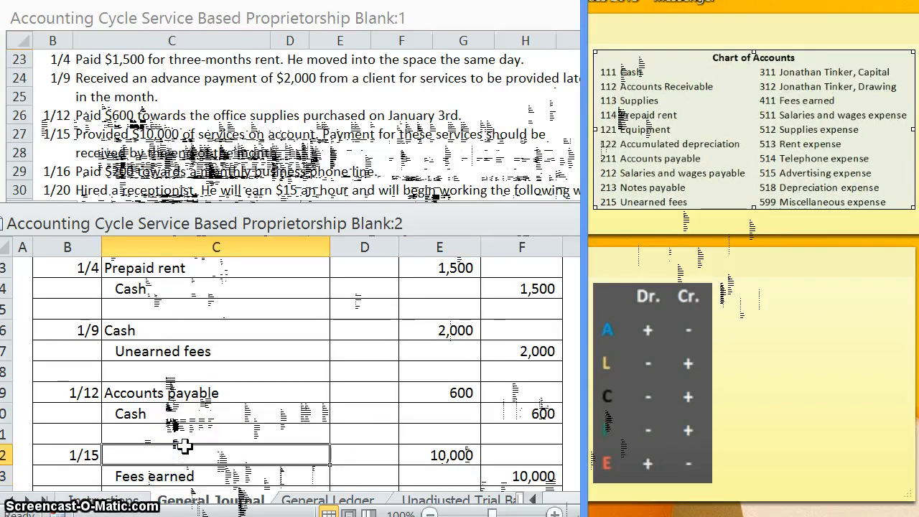
# Enter Accounts receivable debited 10,000 and Fees earned credited 10,000 for 1/15
pyautogui.write('Accounts receivable')
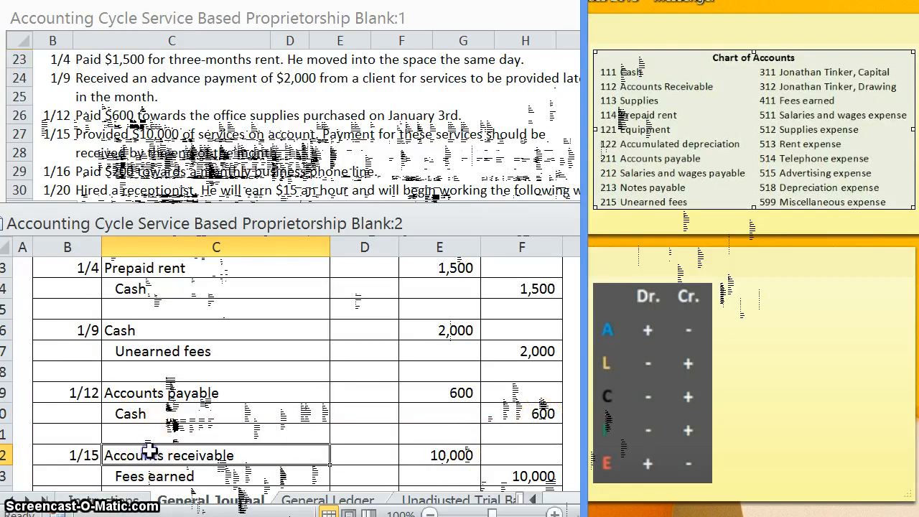
pyautogui.scroll(-3)
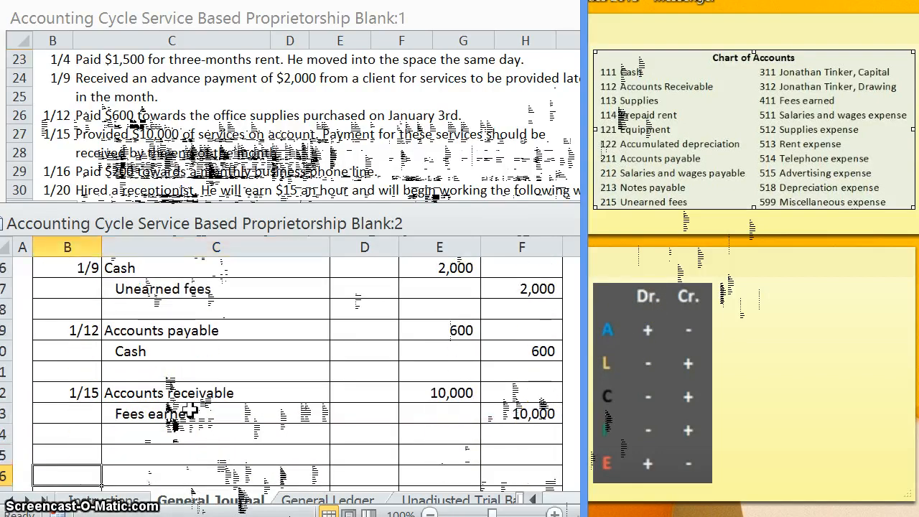
pyautogui.write('1/16')
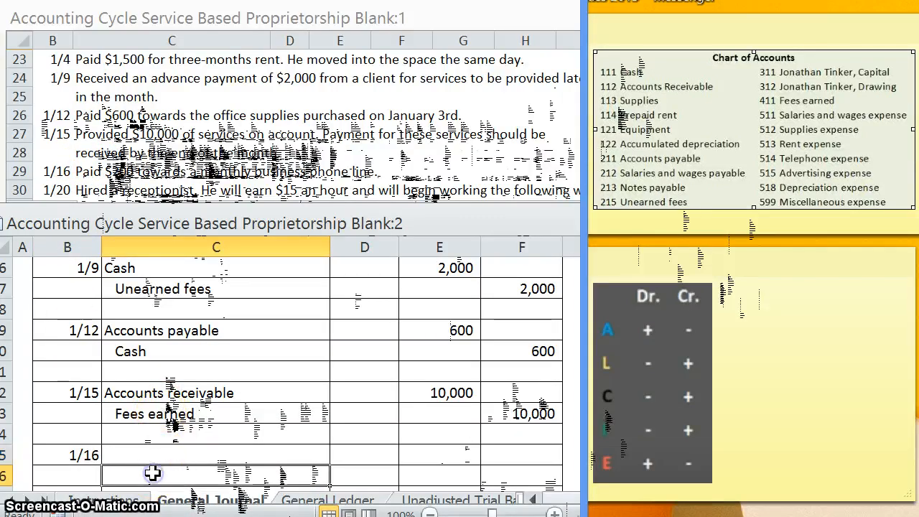
# Enter the 1/16 entry: Telephone expense debited 200, Cash credited 200
pyautogui.write('Cash')
pyautogui.click(216, 455)
pyautogui.write('Telephone expense')
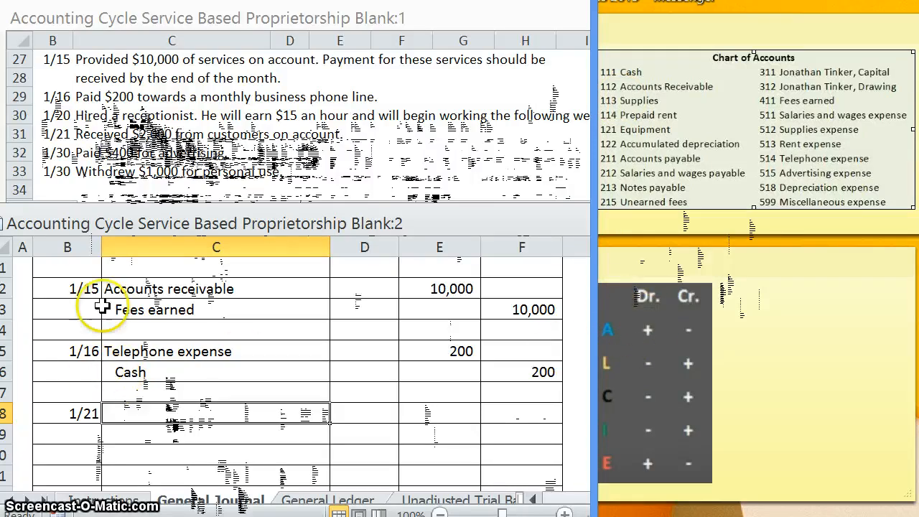
# Enter the 1/21 Cash 2,000 debit and Accounts receivable credit, then date the next entry 1/30
pyautogui.write('Cash')
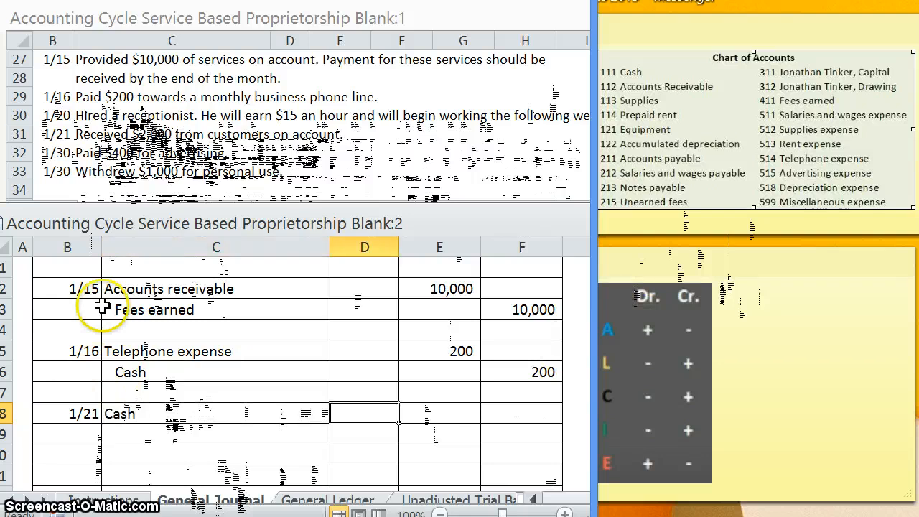
pyautogui.write('20')
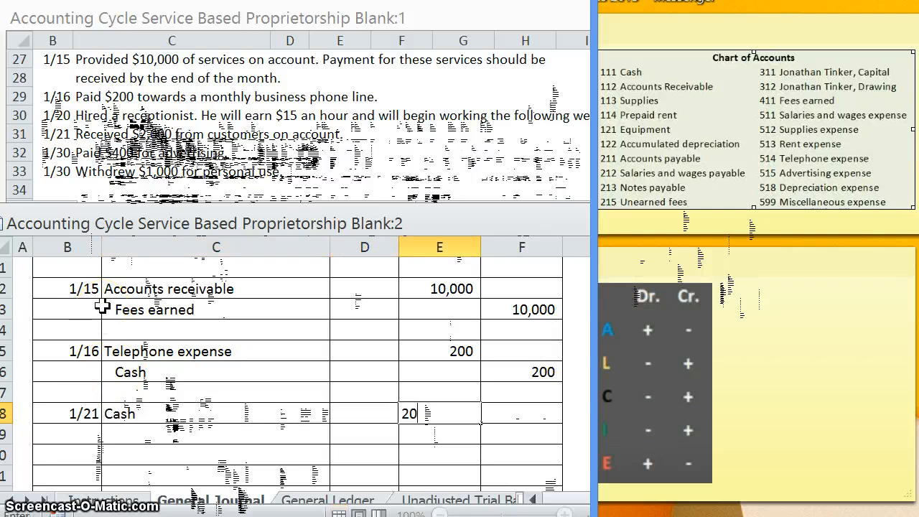
pyautogui.write('2,000')
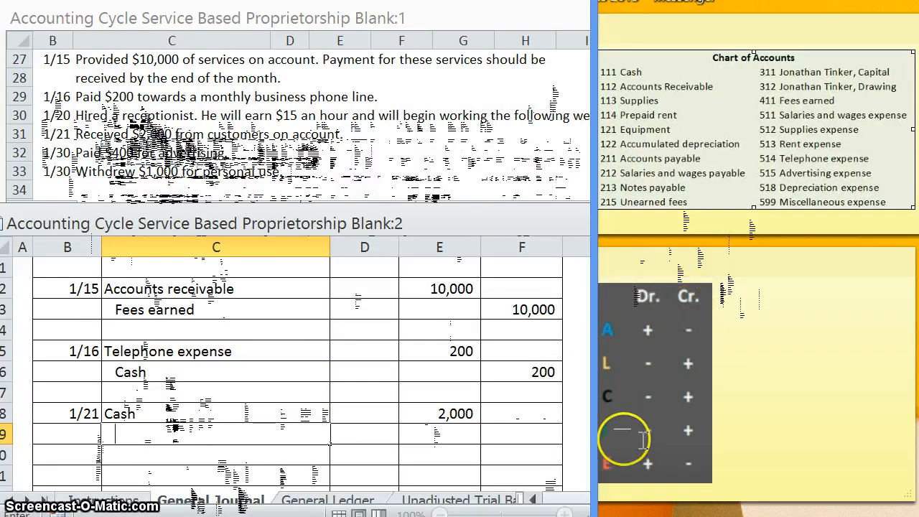
pyautogui.write('Accounts receivable')
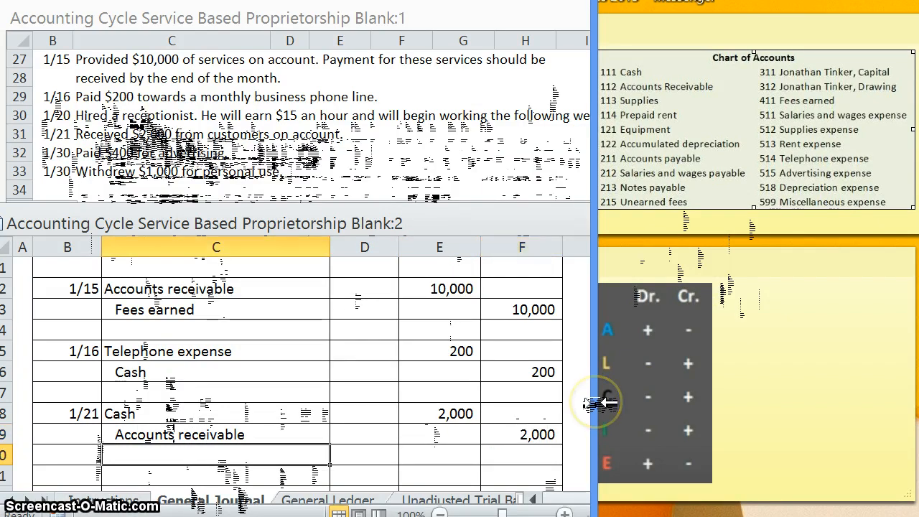
pyautogui.write('1/30')
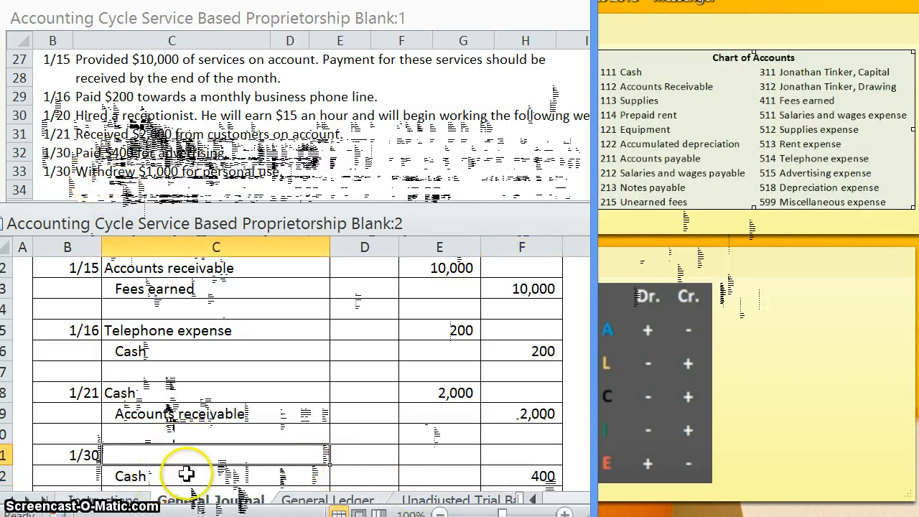
pyautogui.moveTo(269, 441)
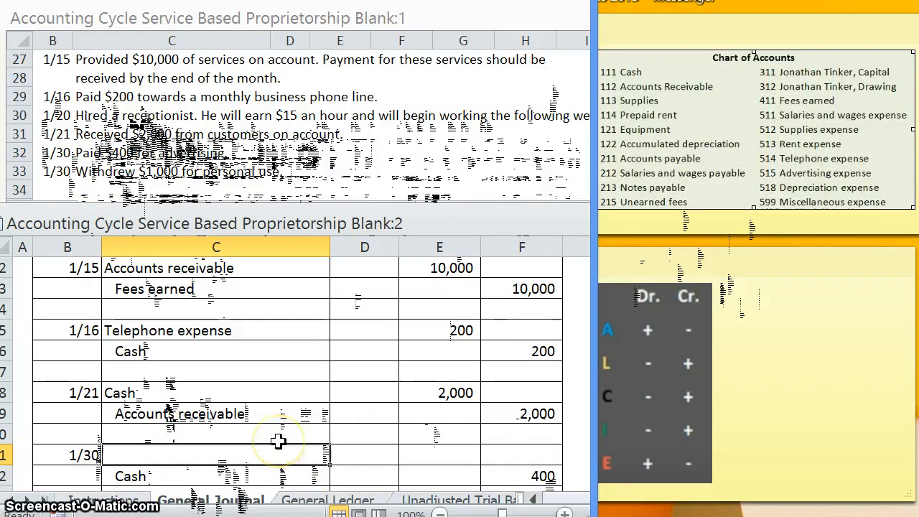
# Enter Advertising expense for the 1/30 entry and date the following entry 1/30
pyautogui.write('Advertising expense')
pyautogui.click(440, 455)
pyautogui.write('400')
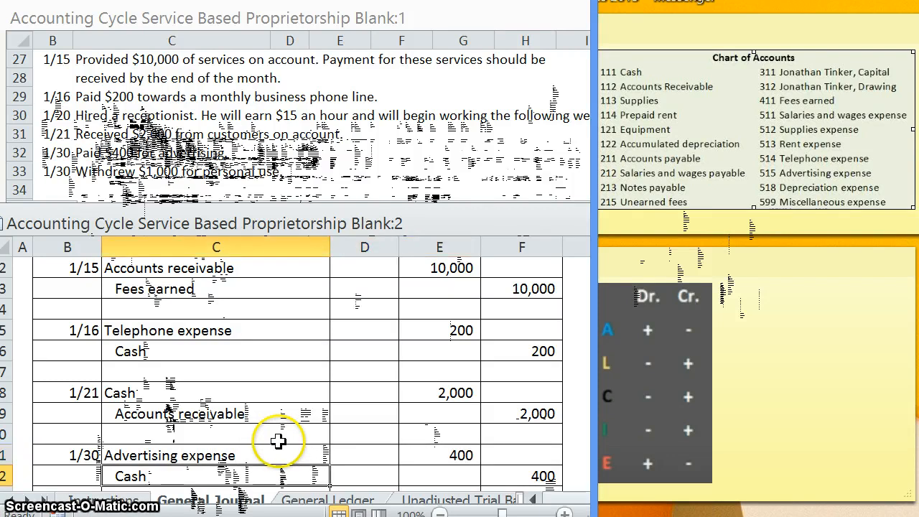
pyautogui.scroll(-3)
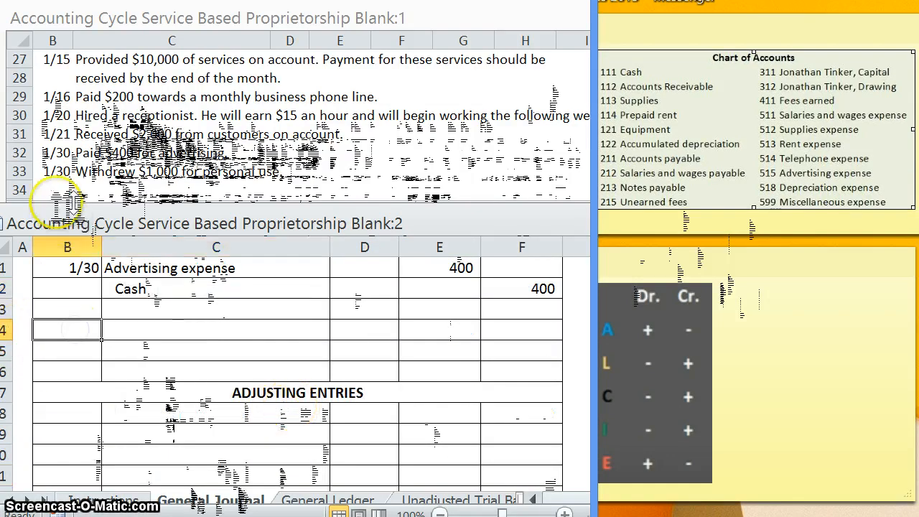
pyautogui.write('1/30')
pyautogui.click(215, 351)
pyautogui.write('Cash')
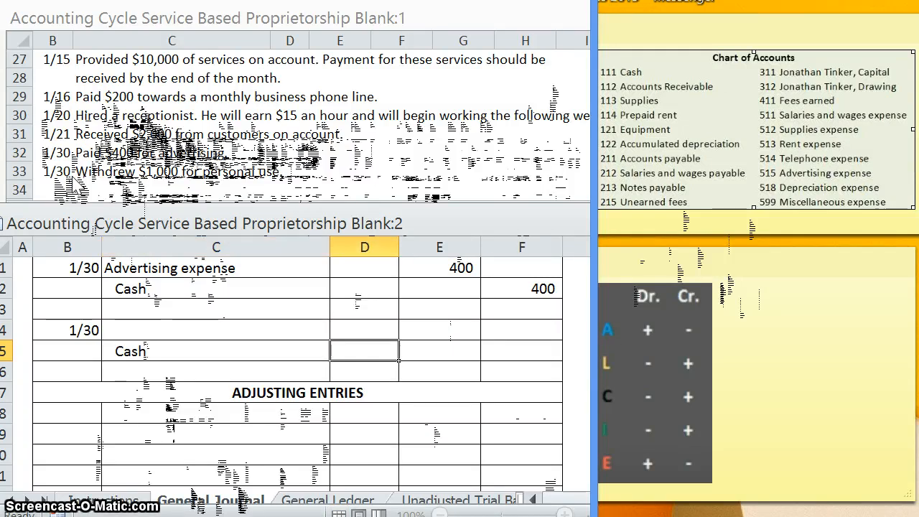
# Record Jonathan Tinker, Drawing debited 1,000 against Cash for the second 1/30 entry
pyautogui.write('1000')
pyautogui.click(521, 351)
pyautogui.write('1,000')
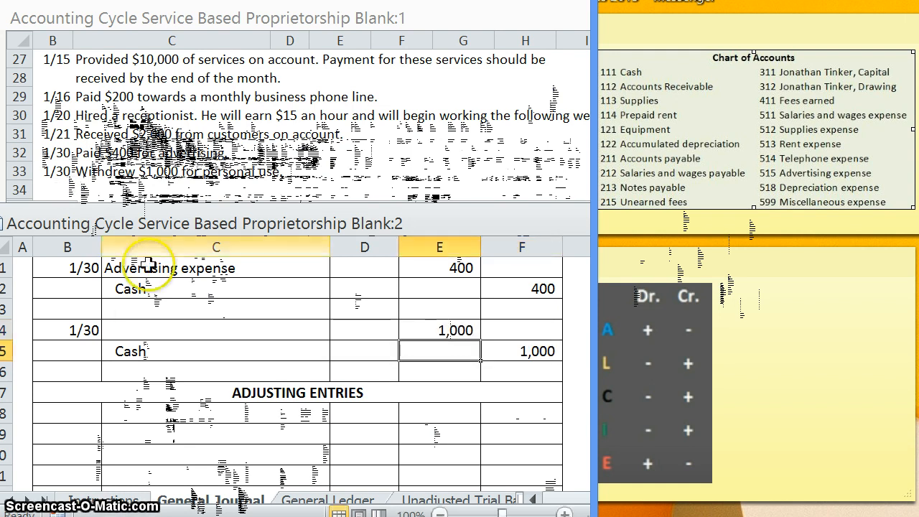
pyautogui.moveTo(887, 112)
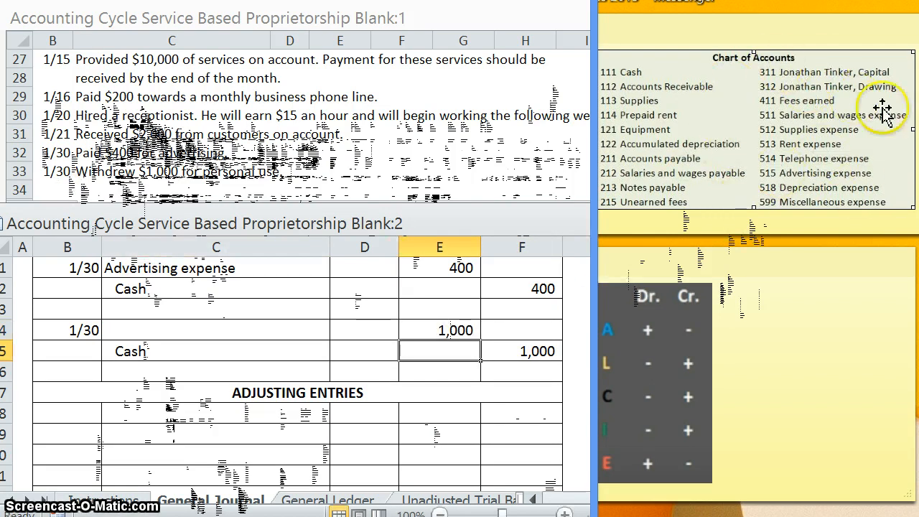
pyautogui.moveTo(787, 148)
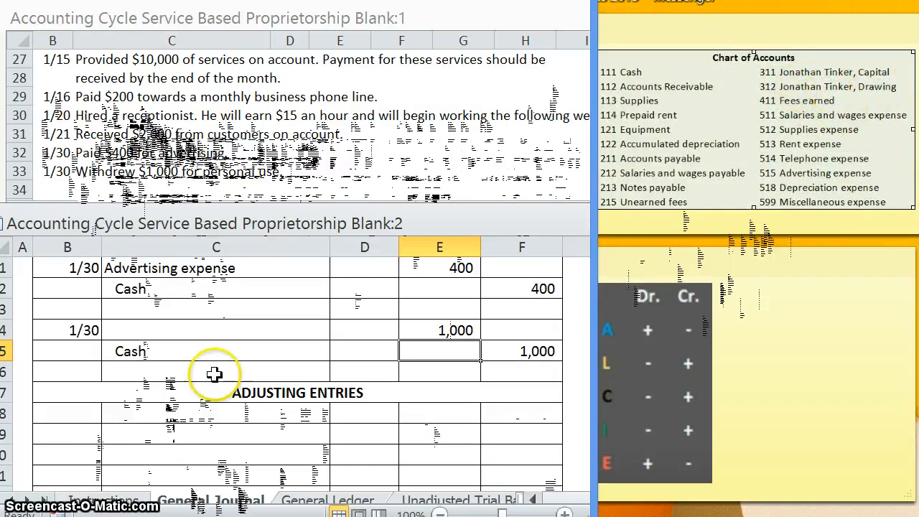
pyautogui.write('Jonathan Tinker, Drawing')
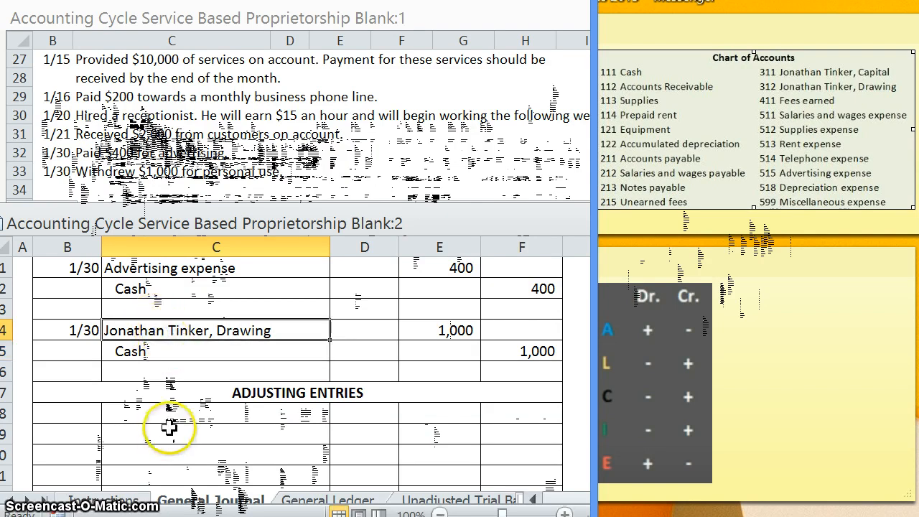
pyautogui.moveTo(215, 330)
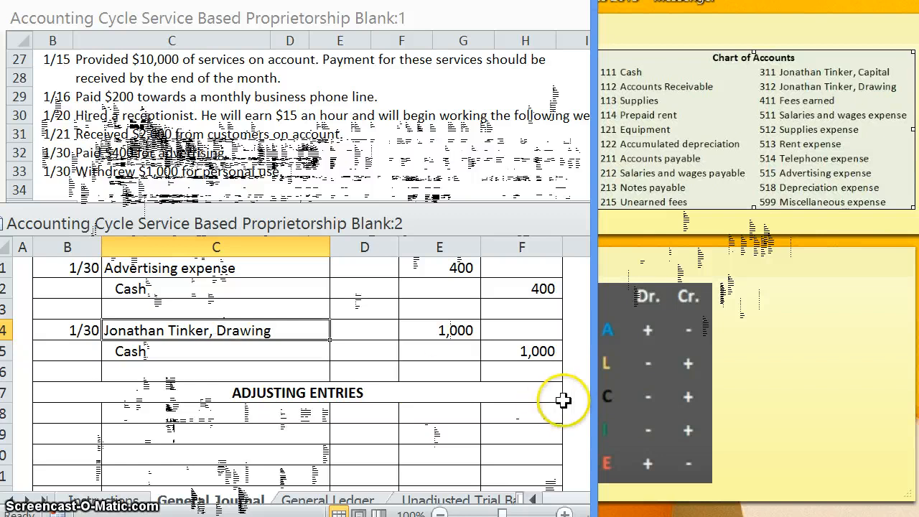
pyautogui.moveTo(607, 387)
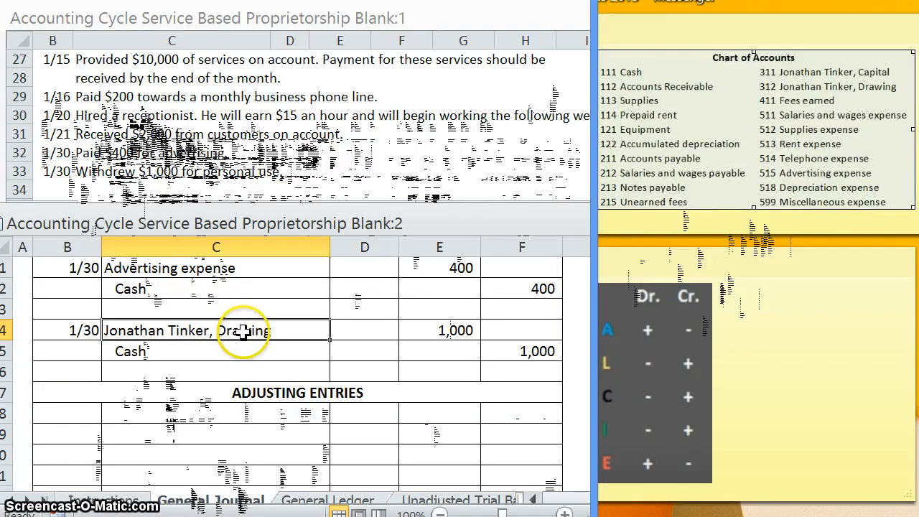
pyautogui.moveTo(240, 341)
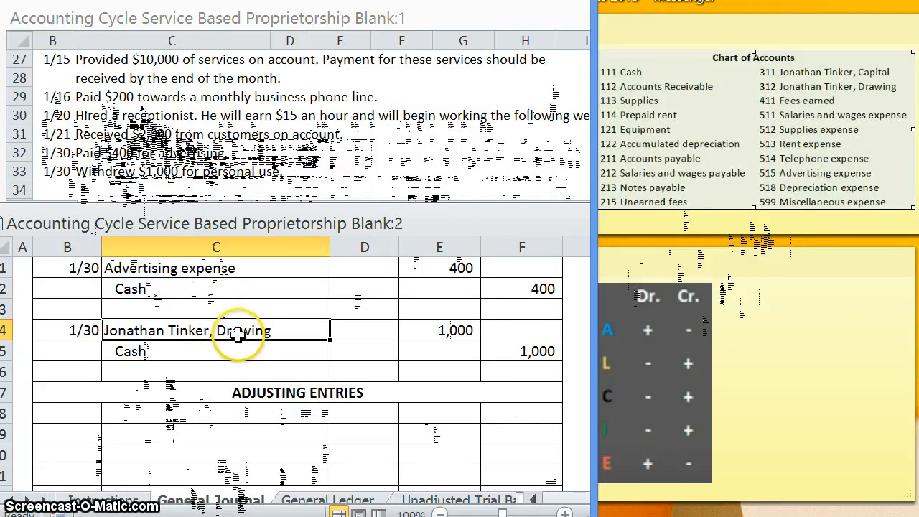